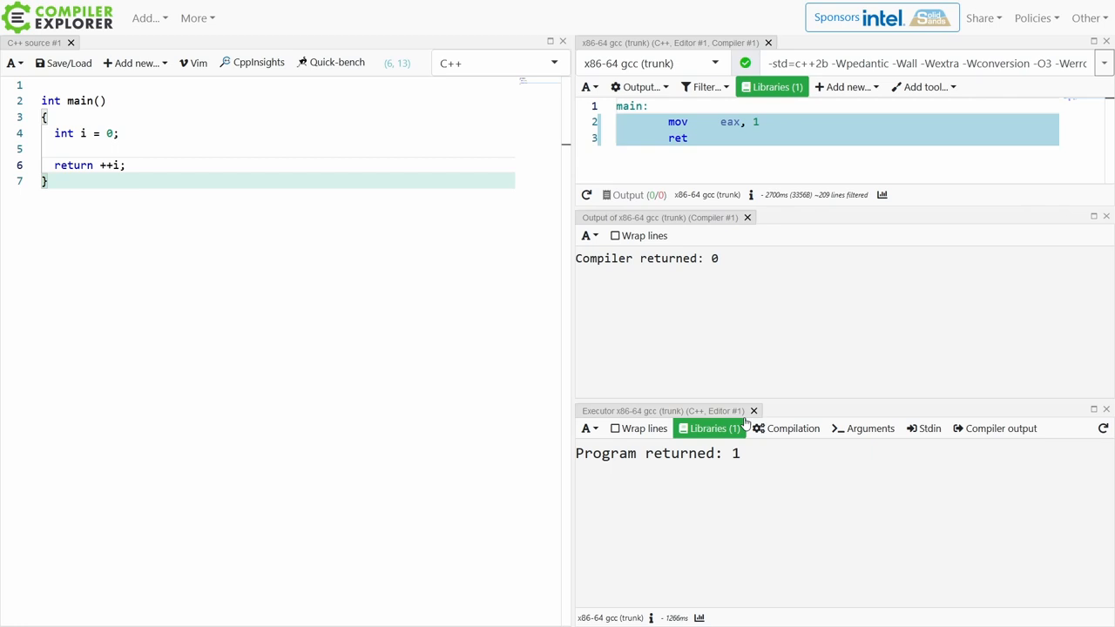
# Inside main, write comments labelling // ++i as "pre-increment" and // i++ as "post-increment".
pyautogui.doubleClick(732, 453)
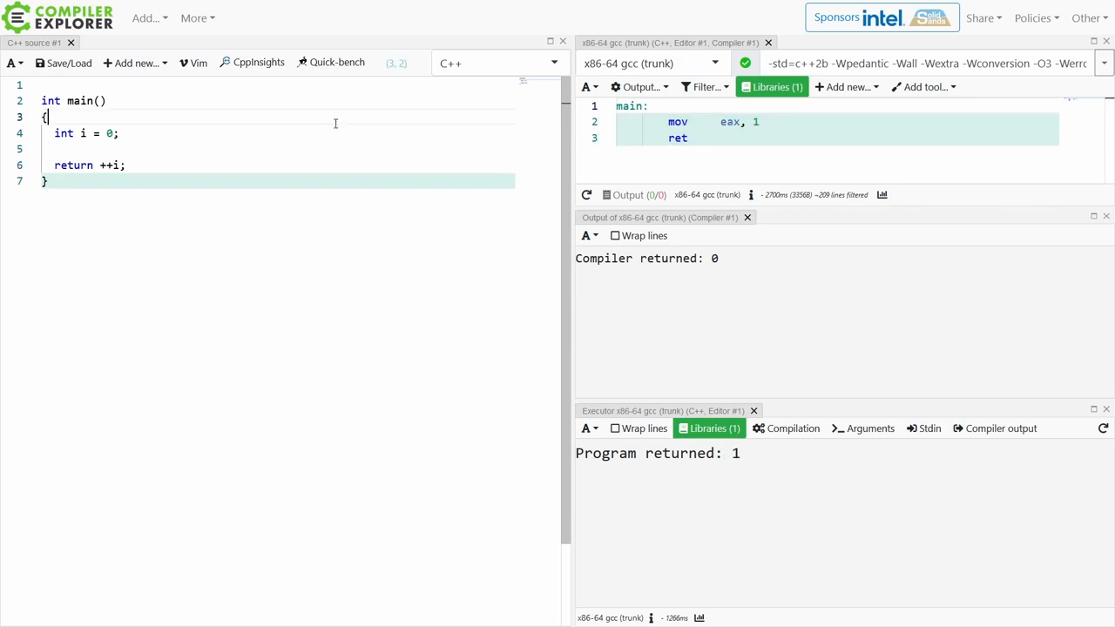
pyautogui.write('// ++')
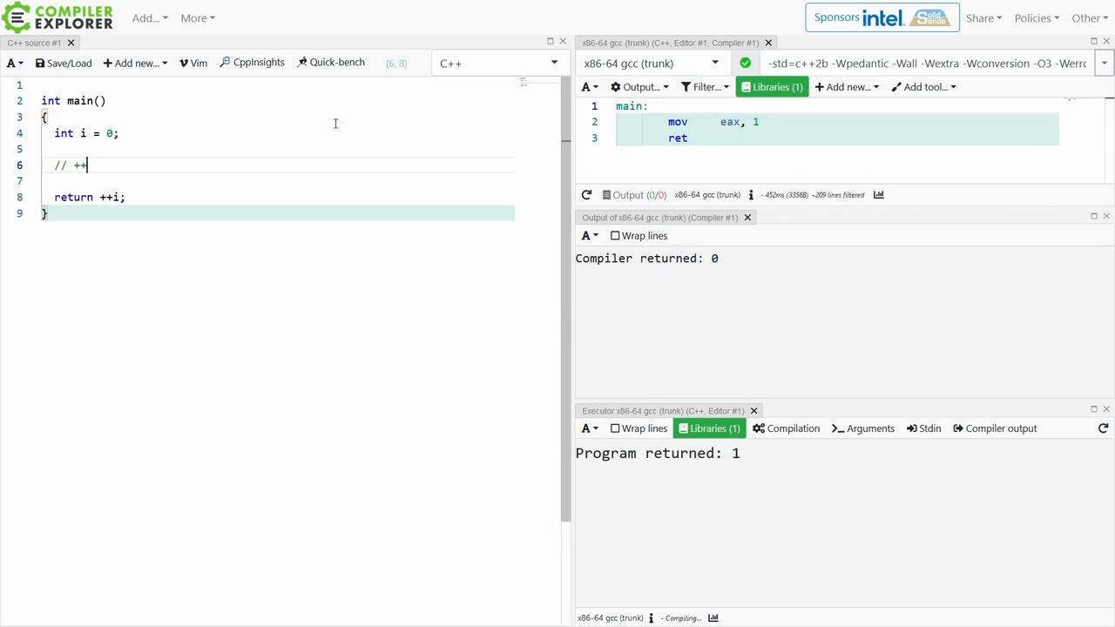
pyautogui.write('i')
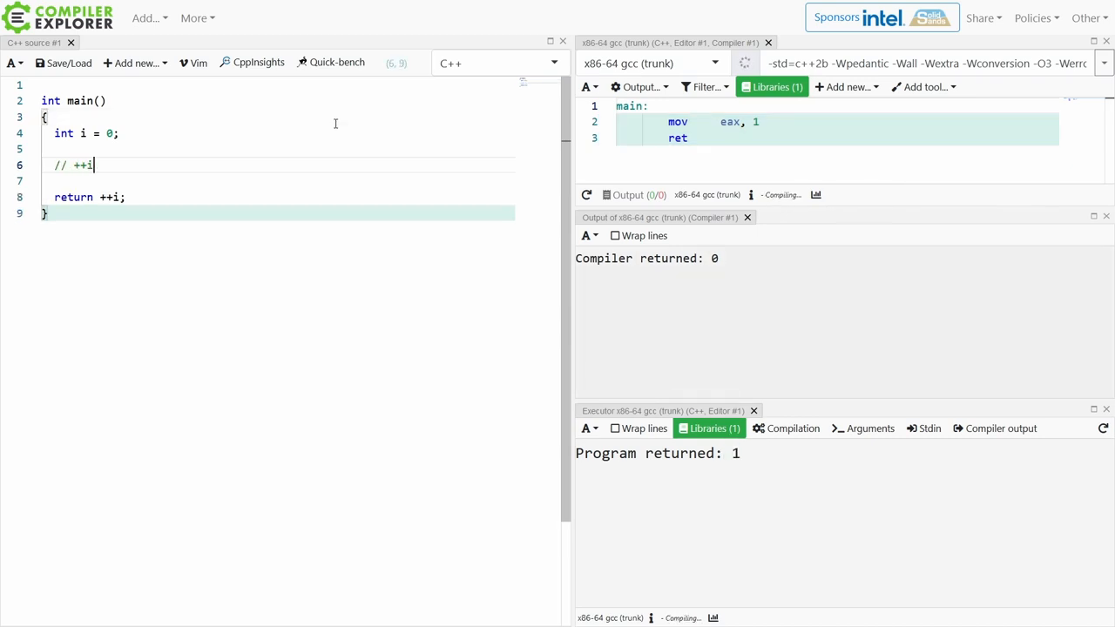
pyautogui.write('// "p')
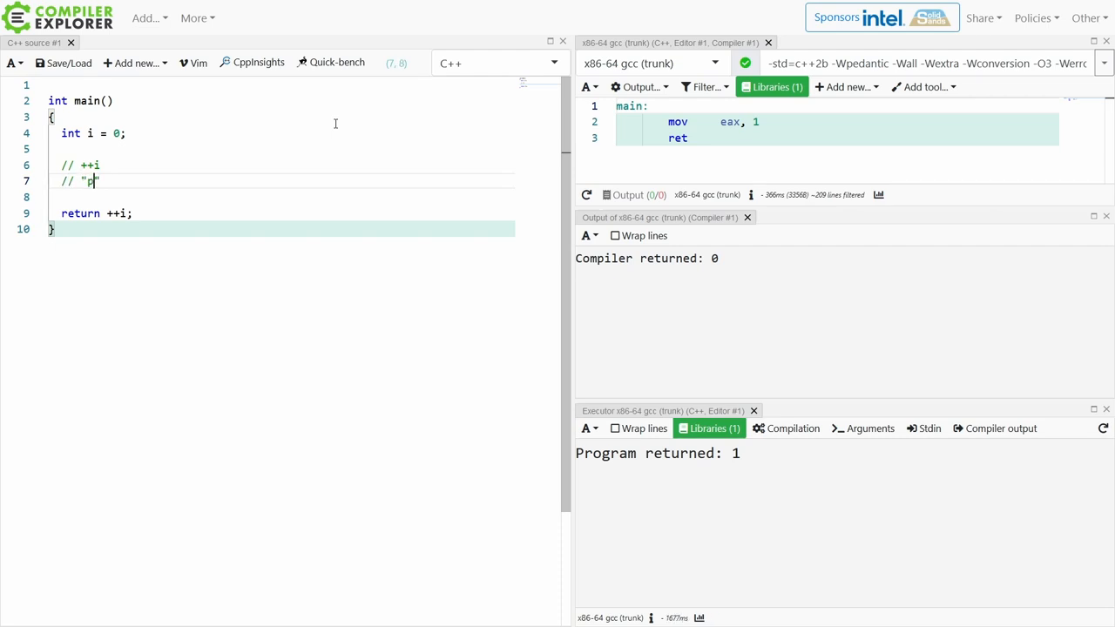
pyautogui.write('re-increment')
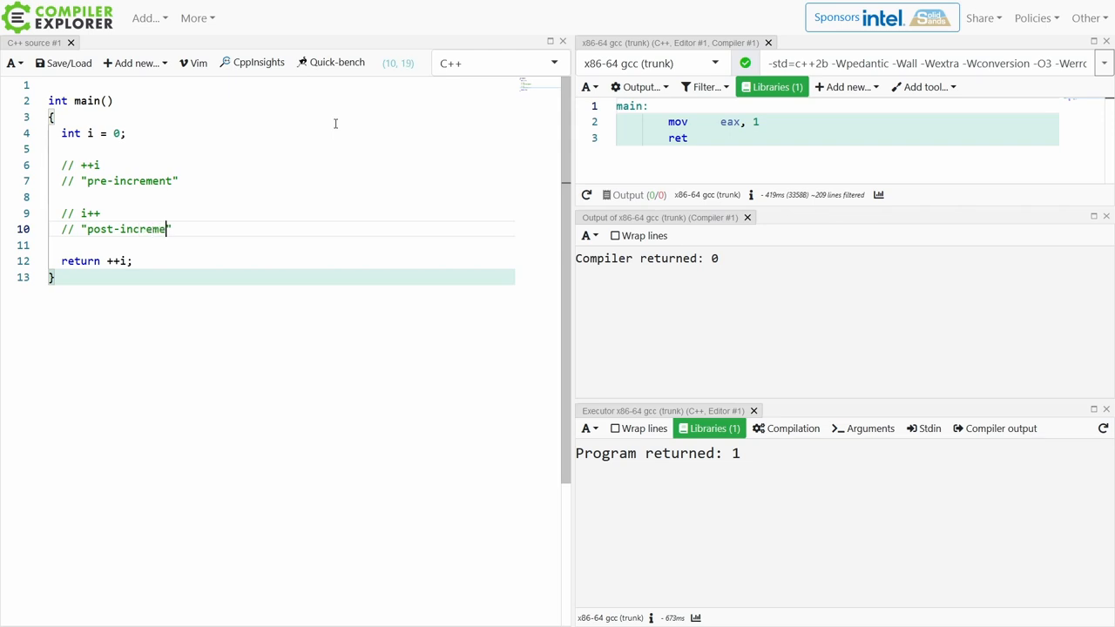
pyautogui.write('nt"')
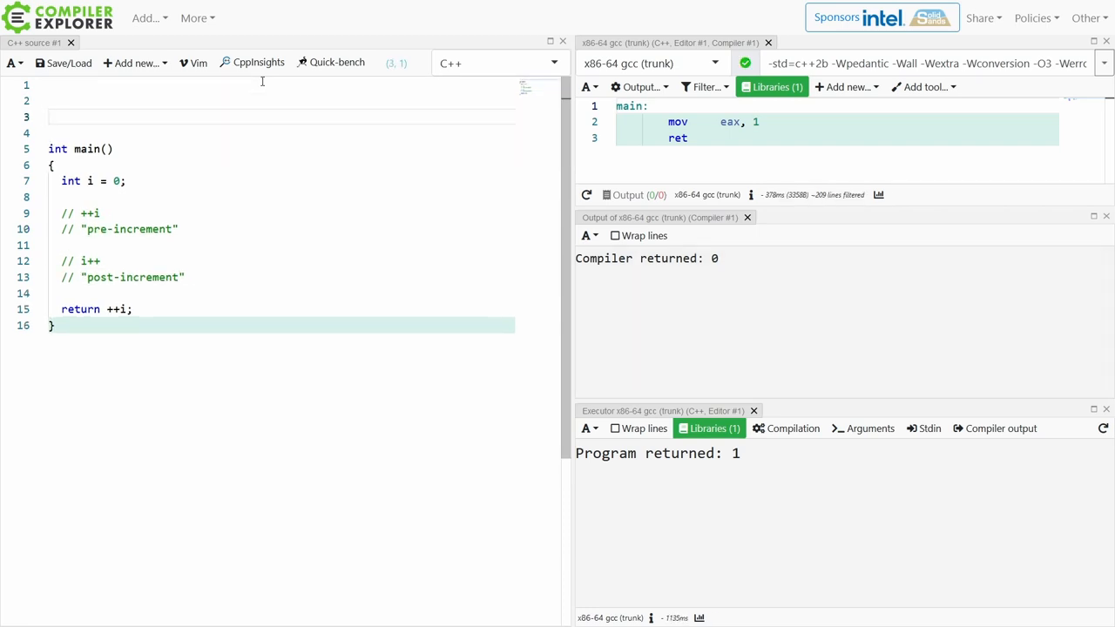
# Start struct my_int above main with a // pre-increment comment and an operator++() body.
pyautogui.write('struct my_int')
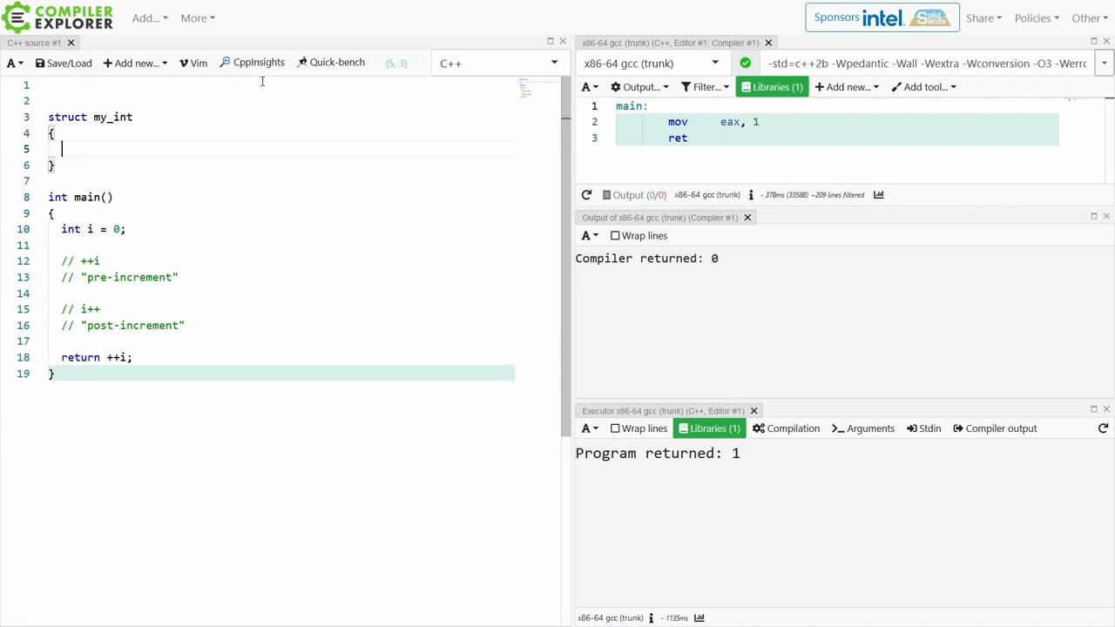
pyautogui.write('operator++()')
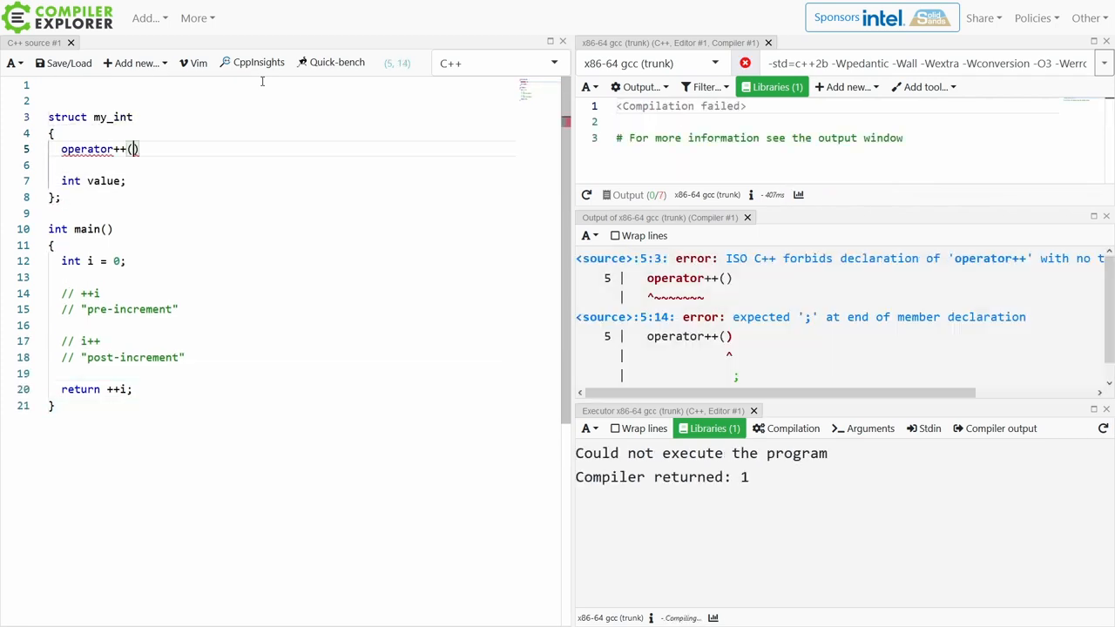
pyautogui.write('{')
pyautogui.write('//')
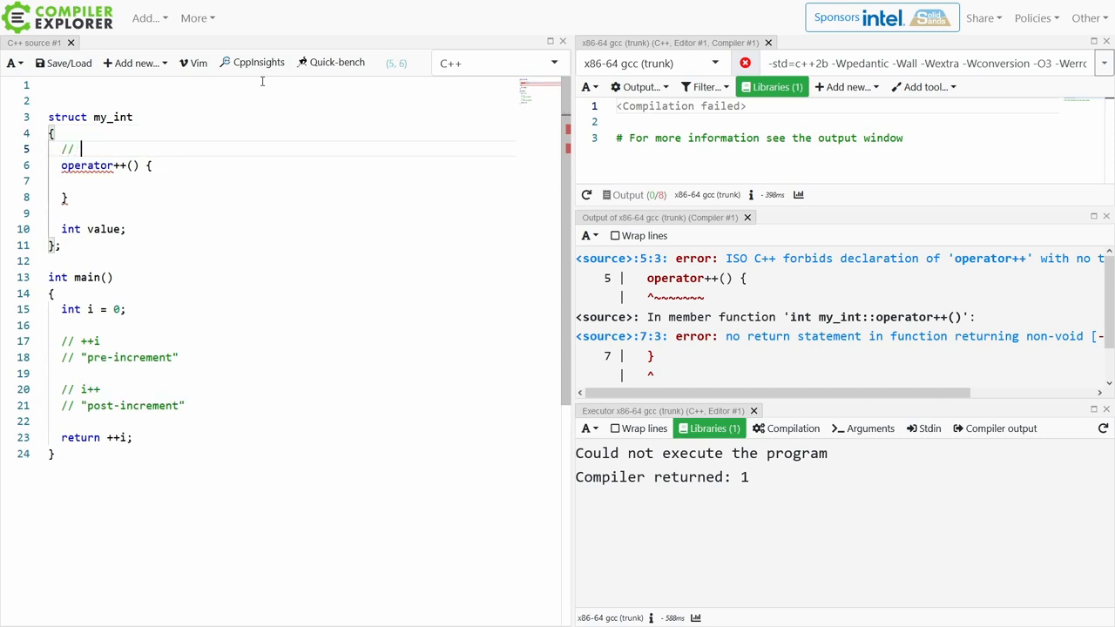
pyautogui.write('pre-increment')
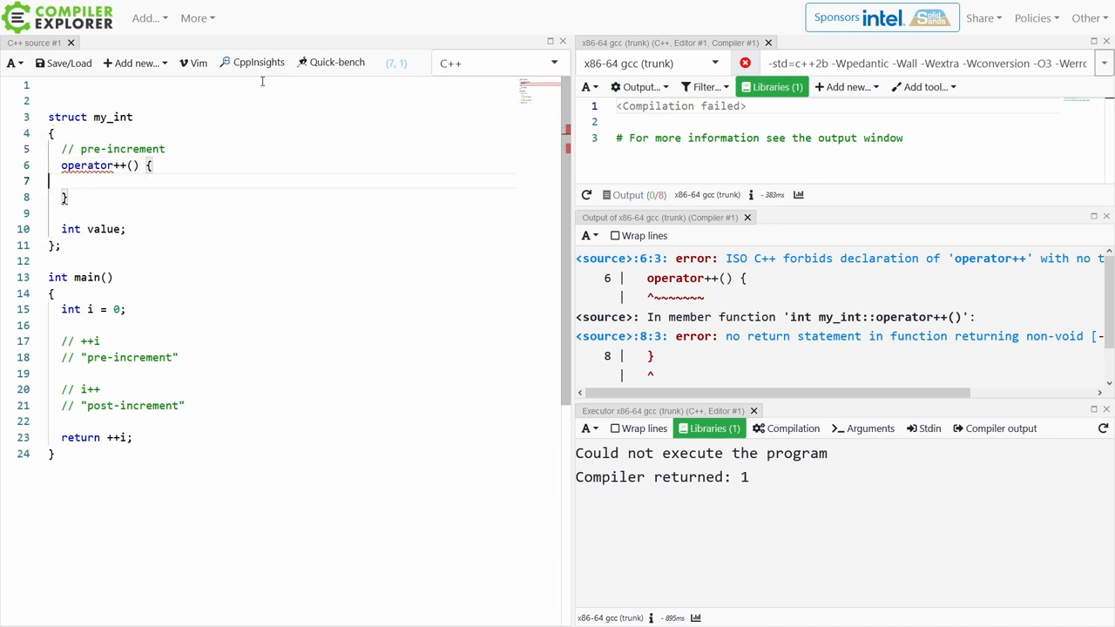
# Make the operator constexpr my_int & operator++() that does ++value; return *this;.
pyautogui.doubleClick(87, 165)
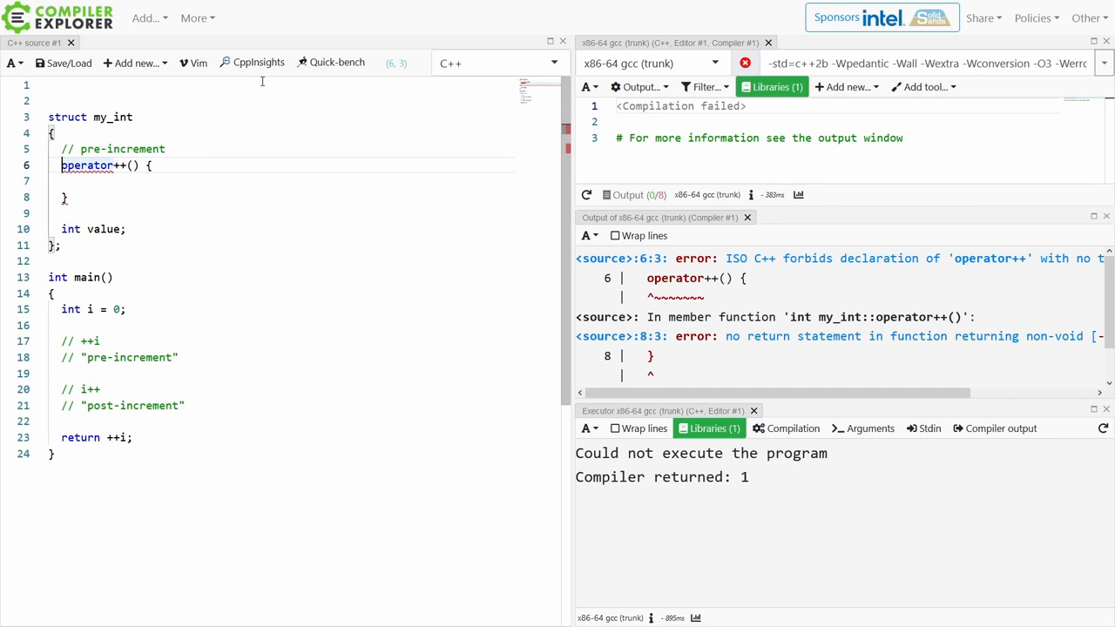
pyautogui.write('m')
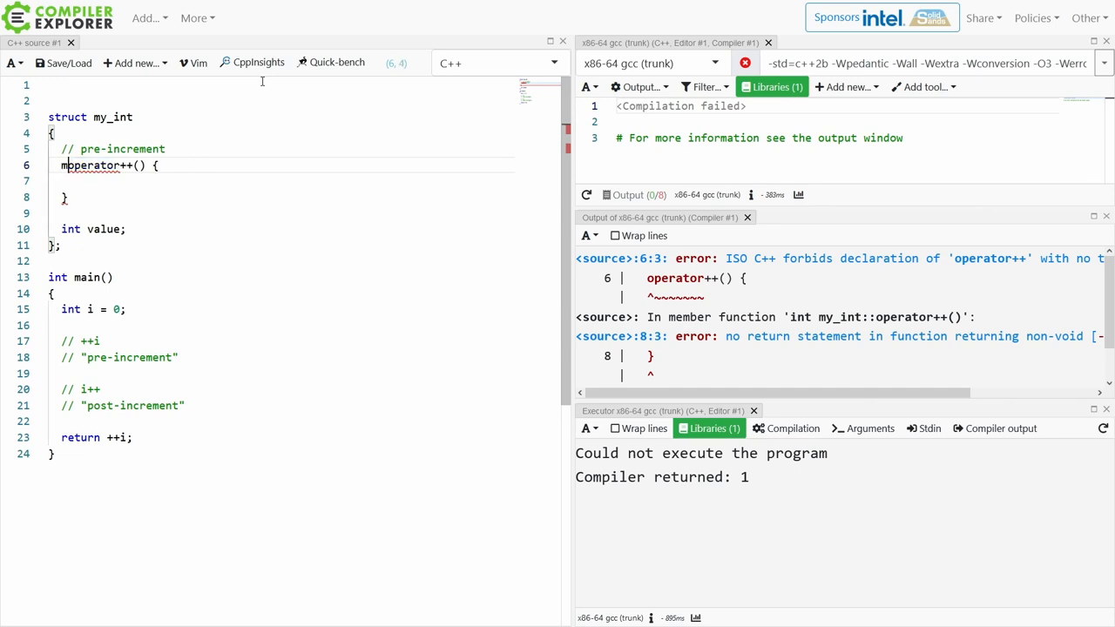
pyautogui.write('my_int &')
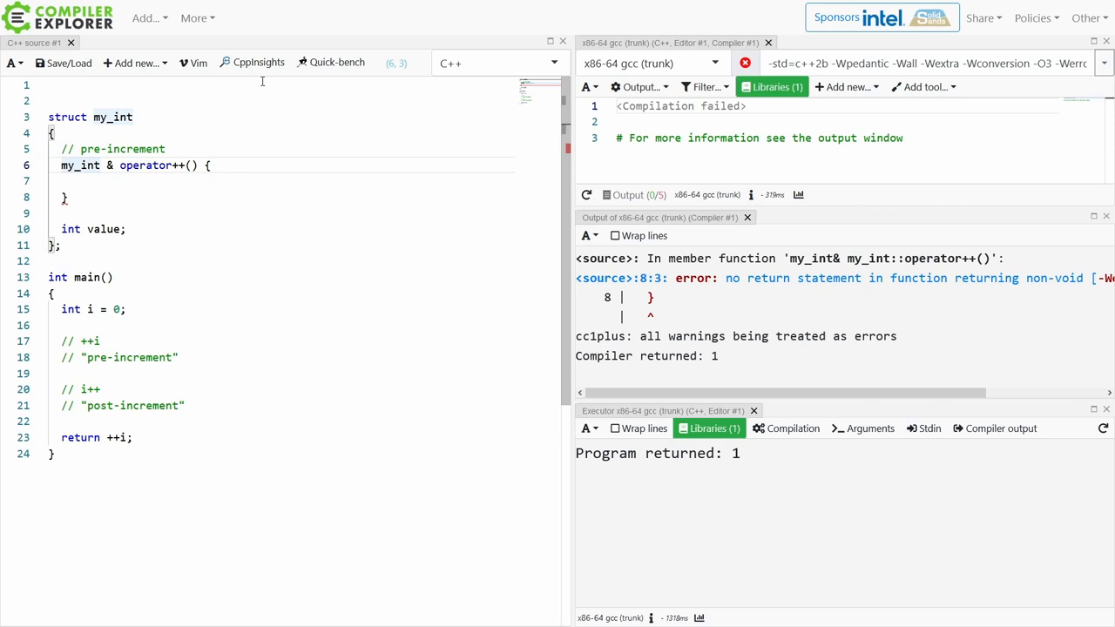
pyautogui.write('constexpr')
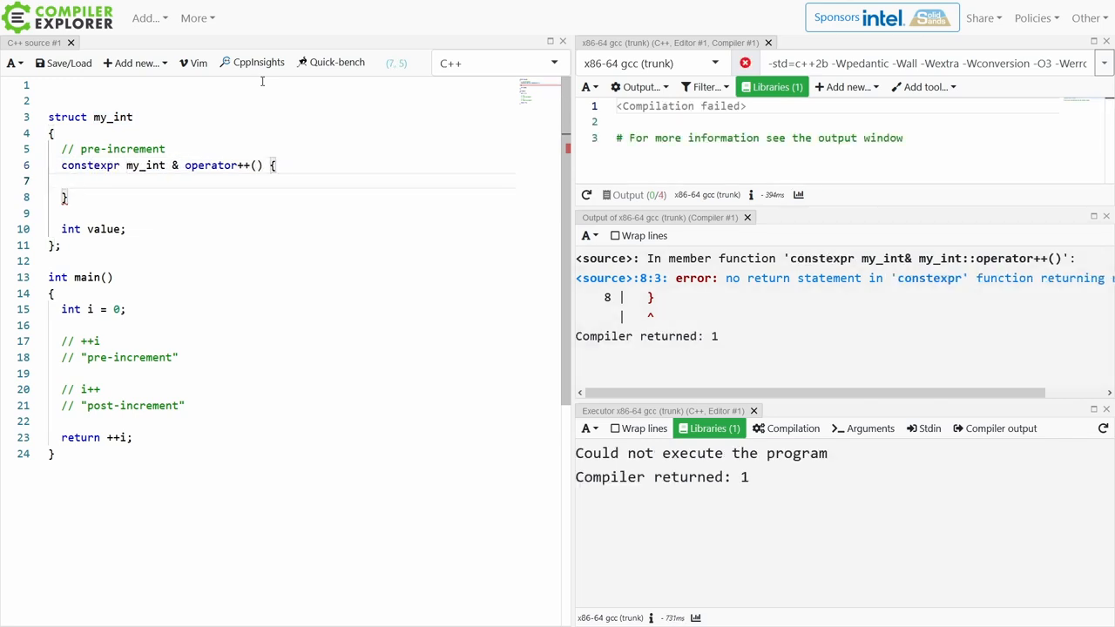
pyautogui.write('++value')
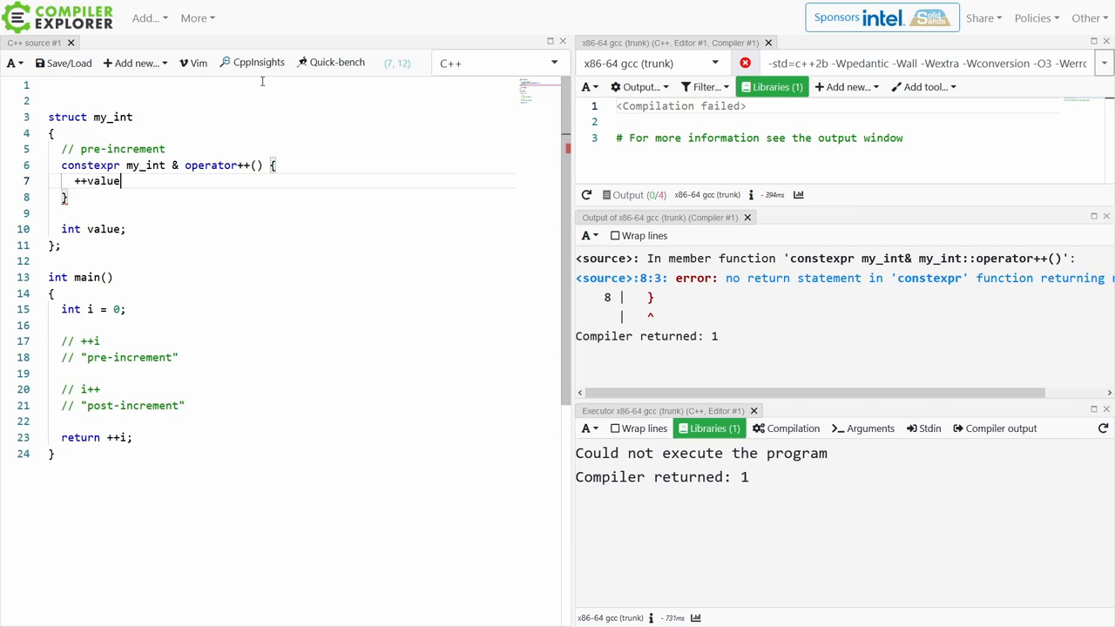
pyautogui.write('return')
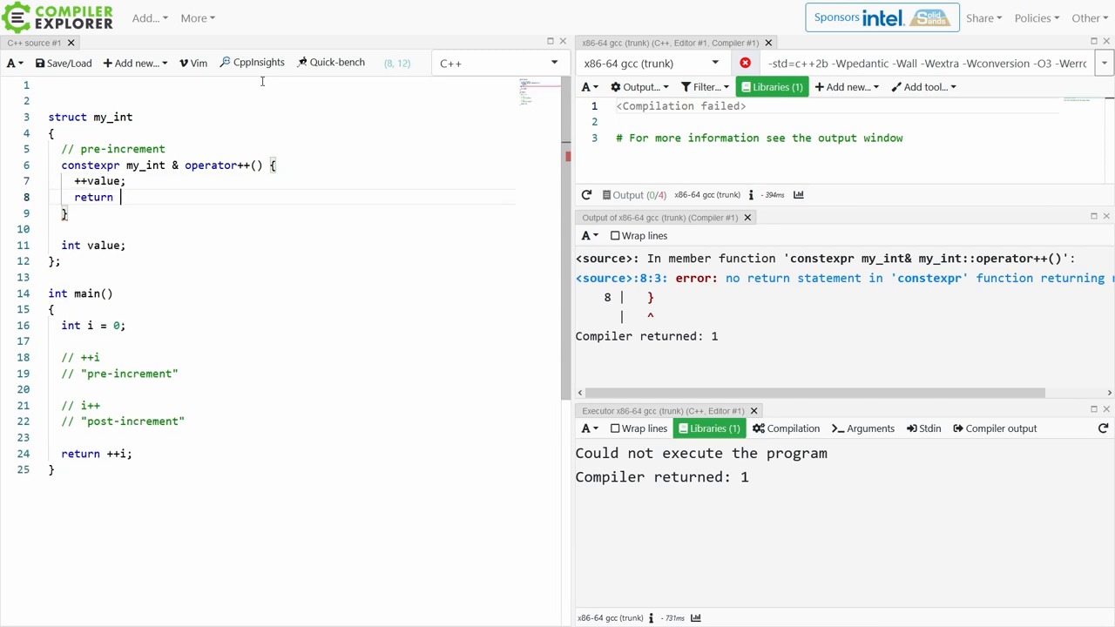
pyautogui.write('*this;')
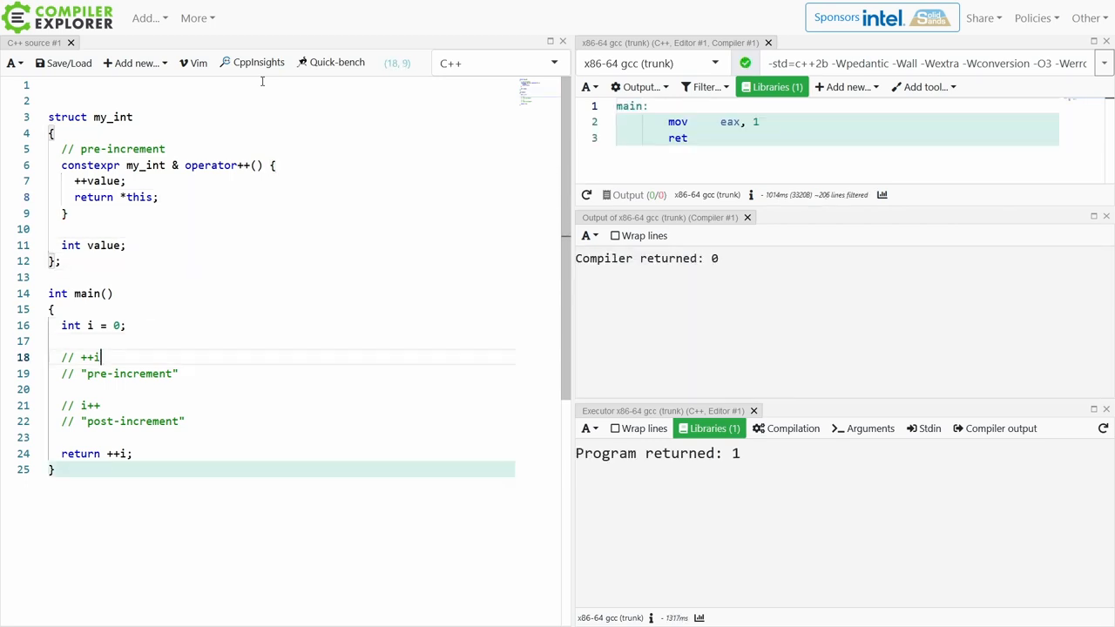
# In main, construct my_int value{1} and return value.value after the increment.
pyautogui.click(185, 420)
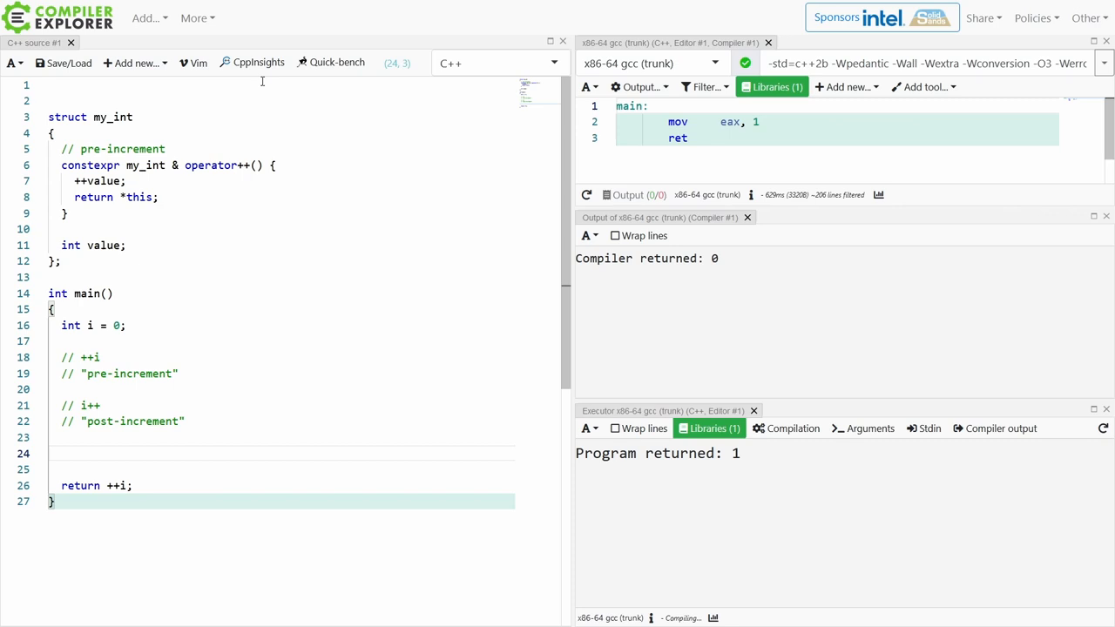
pyautogui.write('my_int value{}')
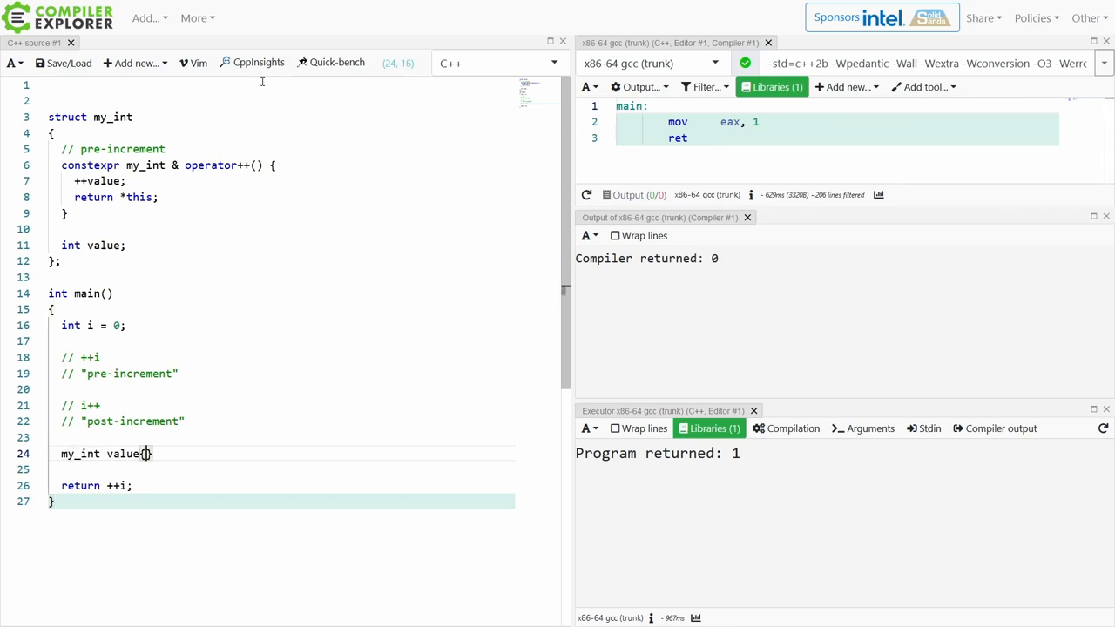
pyautogui.write('1')
pyautogui.click(282, 468)
pyautogui.write('++value;')
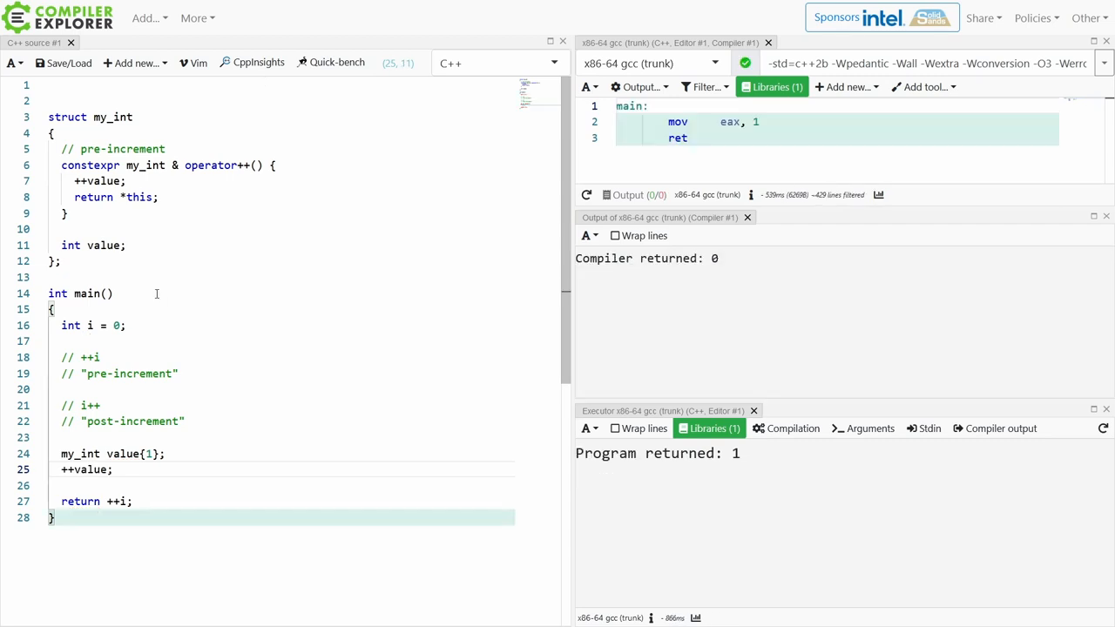
pyautogui.moveTo(101, 267)
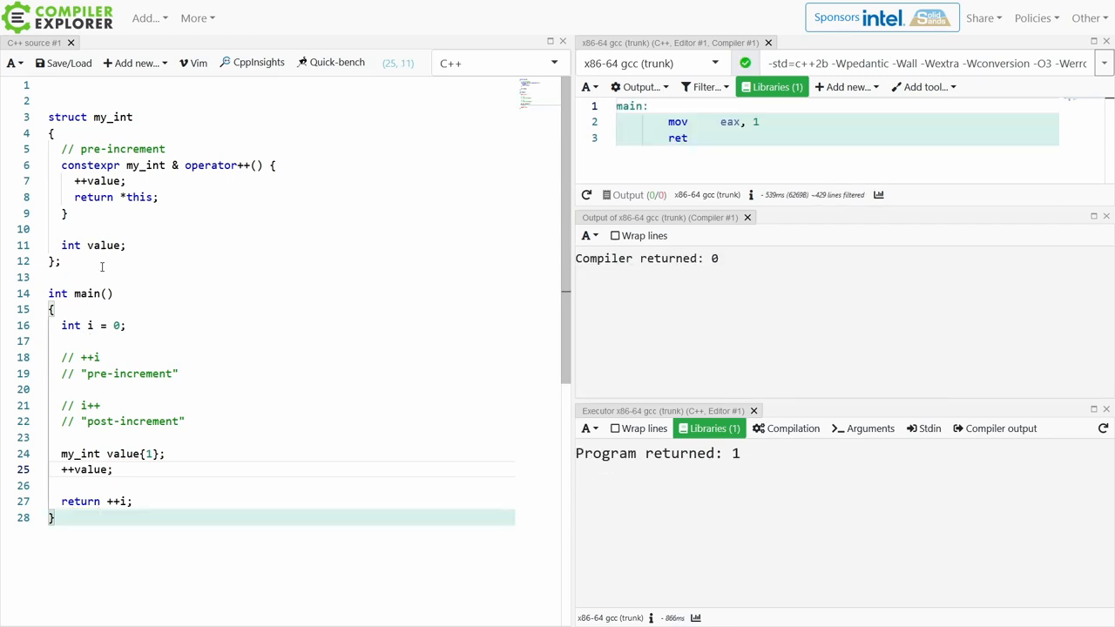
pyautogui.click(120, 484)
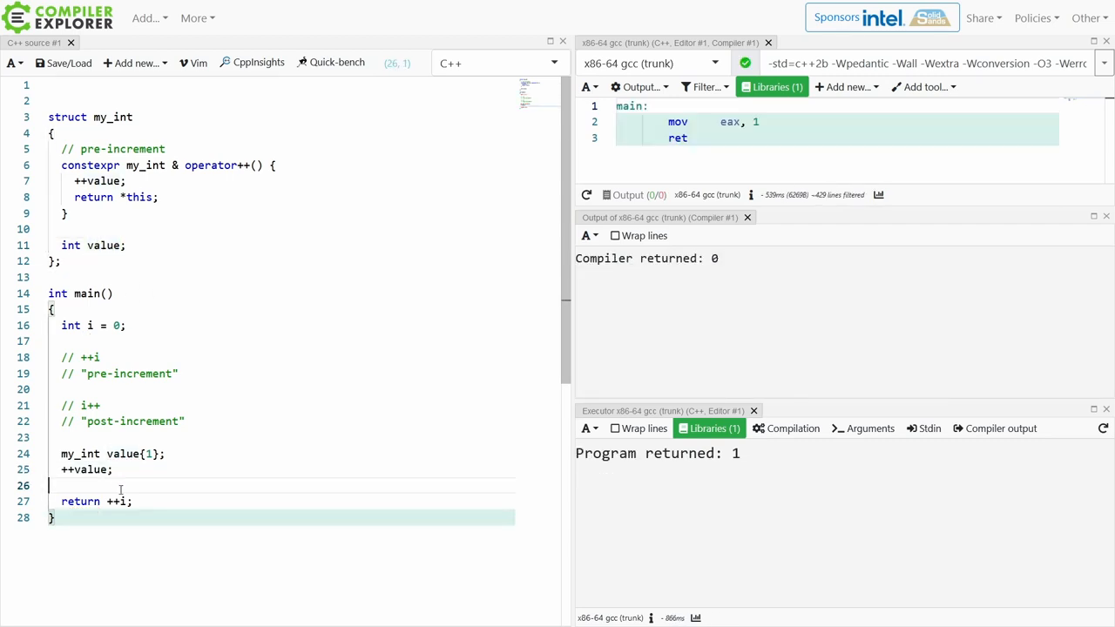
pyautogui.write('return value.value;')
pyautogui.click(282, 324)
pyautogui.write('//')
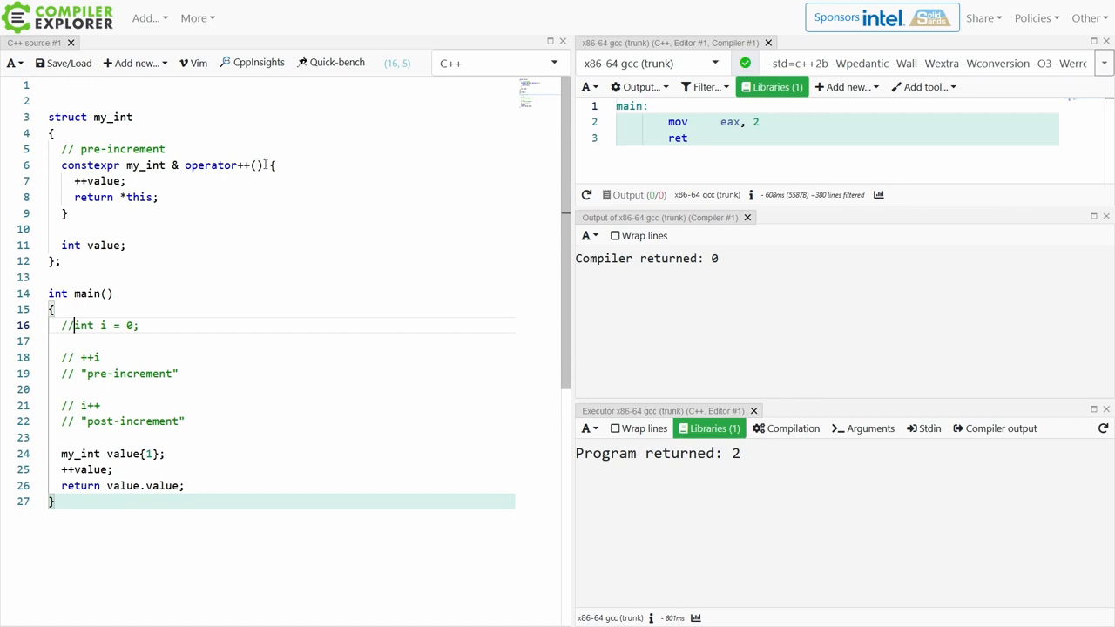
# Drop the unused int i, change the initializer to value{2}, and add a failing value++; line.
pyautogui.doubleClick(102, 179)
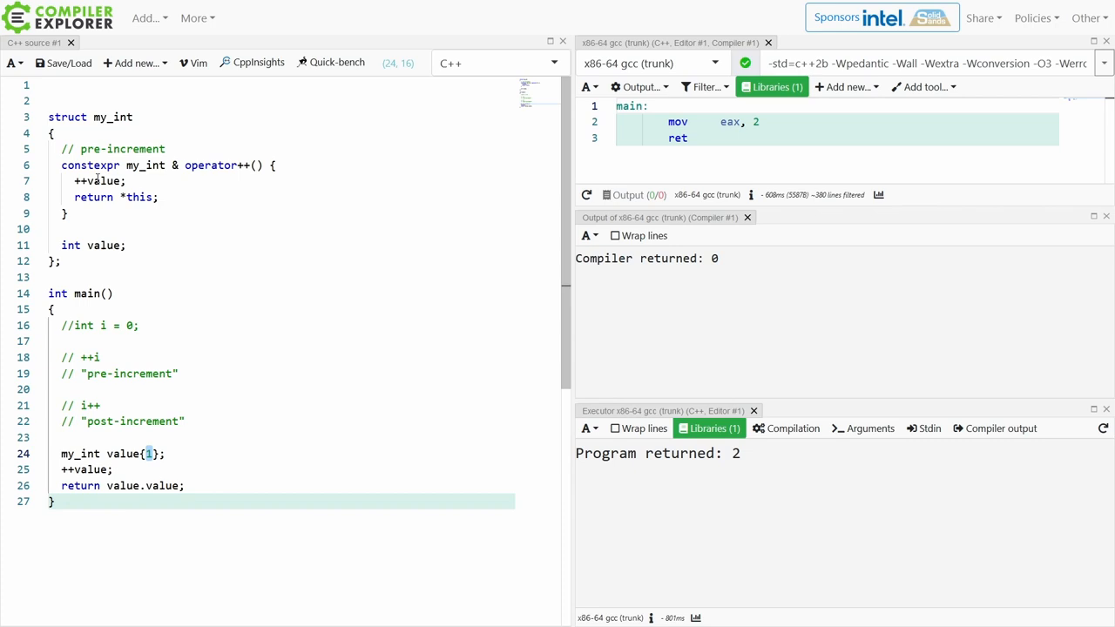
pyautogui.write('2')
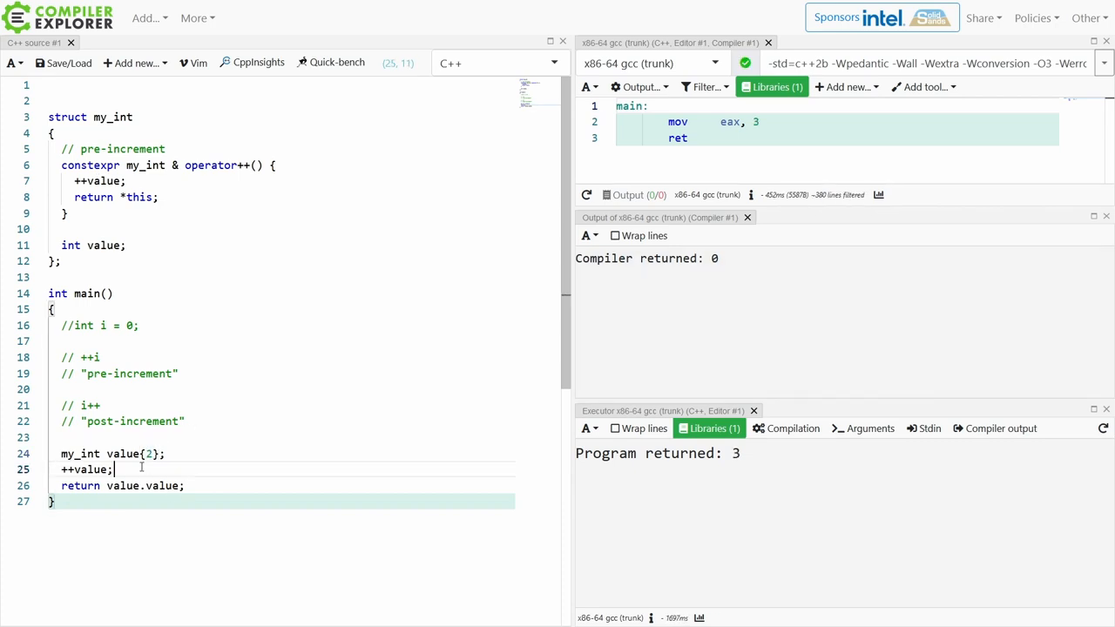
pyautogui.write('value++;')
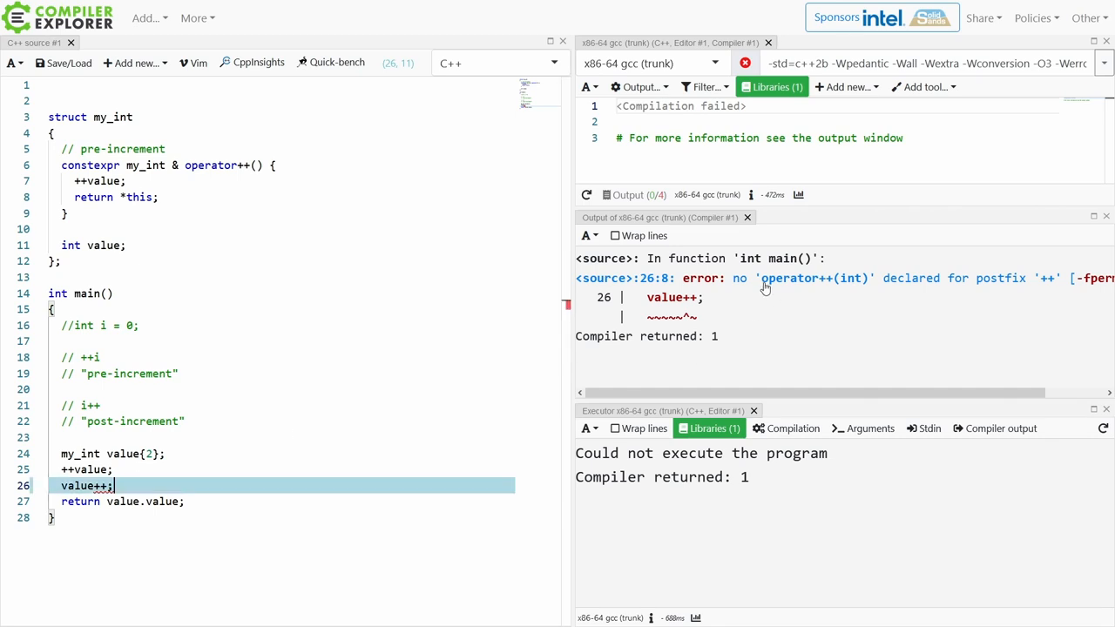
pyautogui.moveTo(829, 314)
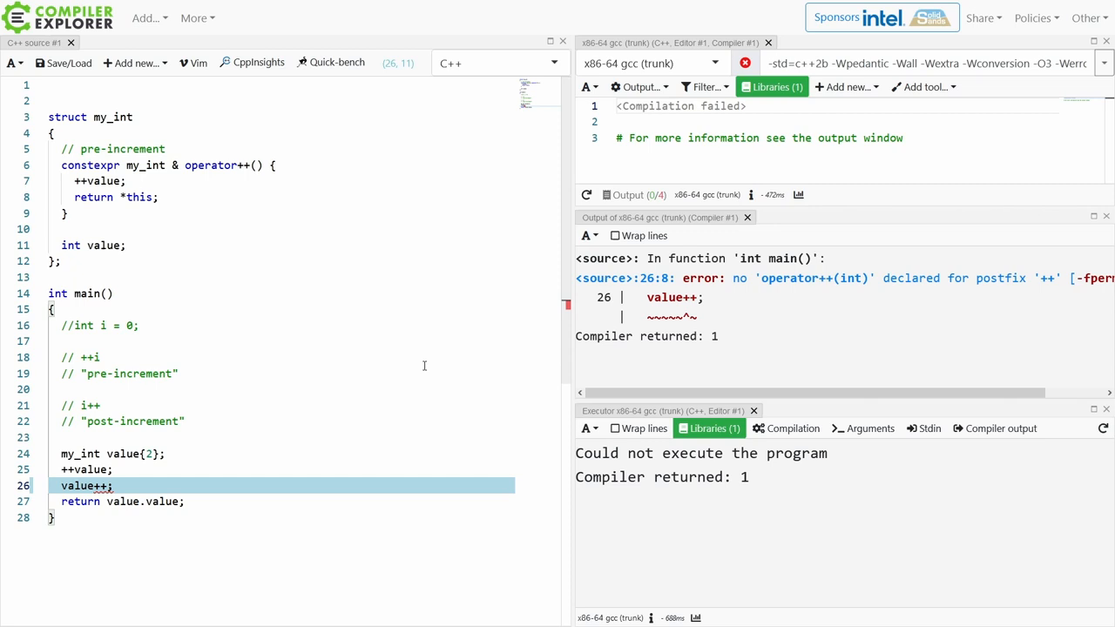
# Add a // post-increment note and constexpr my_int operator++(int) { value++; return *this; } to the struct.
pyautogui.click(63, 244)
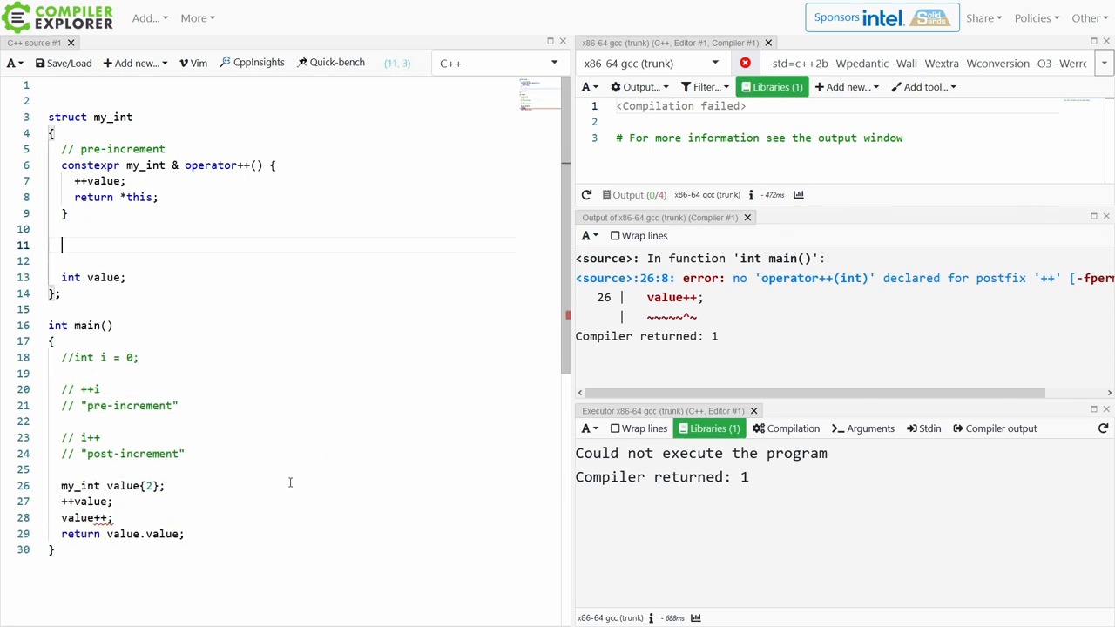
pyautogui.write('constexpr my_int operator++(int) {')
pyautogui.click(282, 261)
pyautogui.write('//')
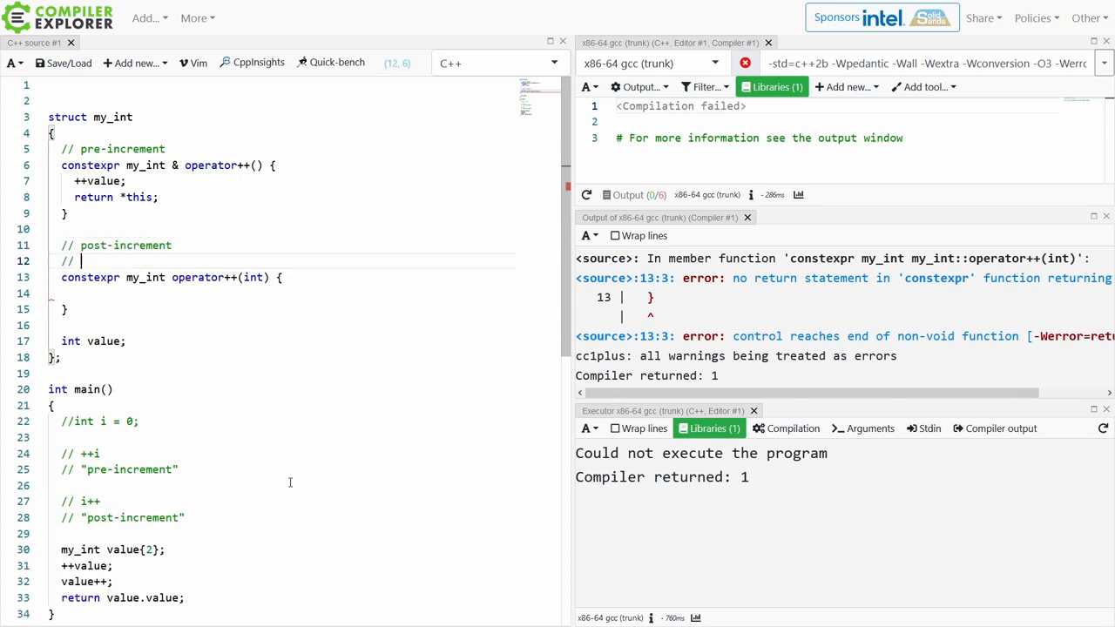
pyautogui.write('note: the `int` is a placeholder nad')
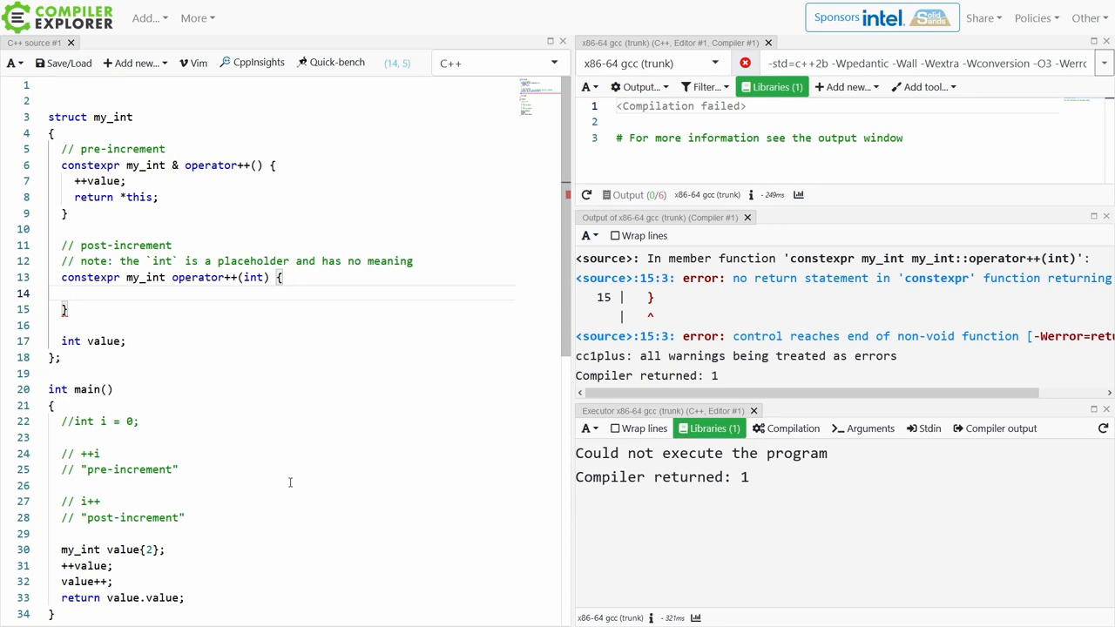
pyautogui.write('value++;')
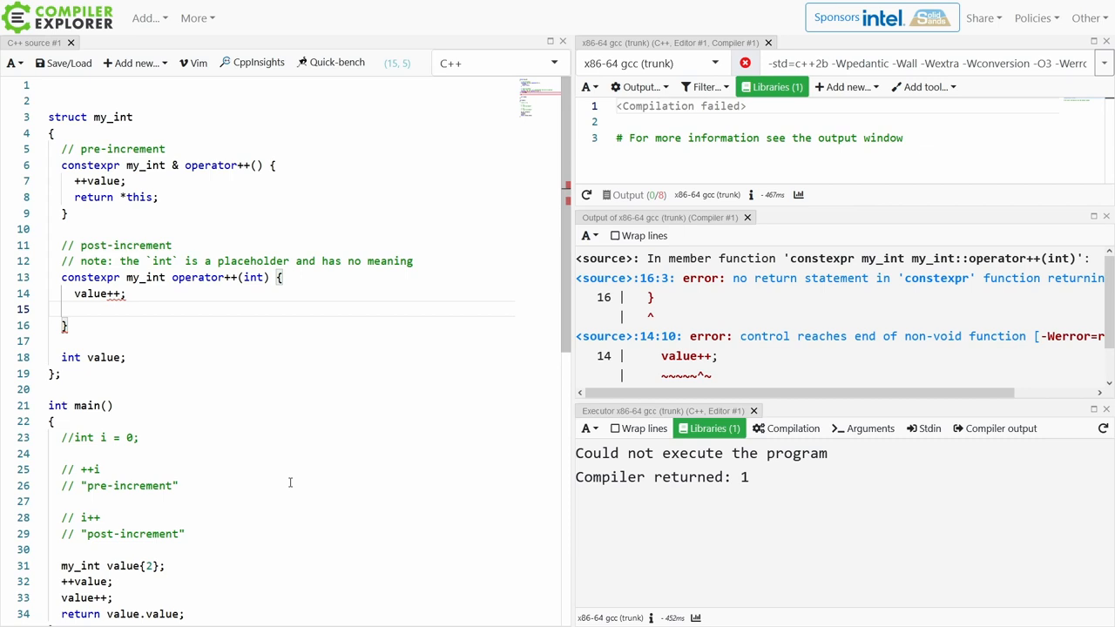
pyautogui.write('return')
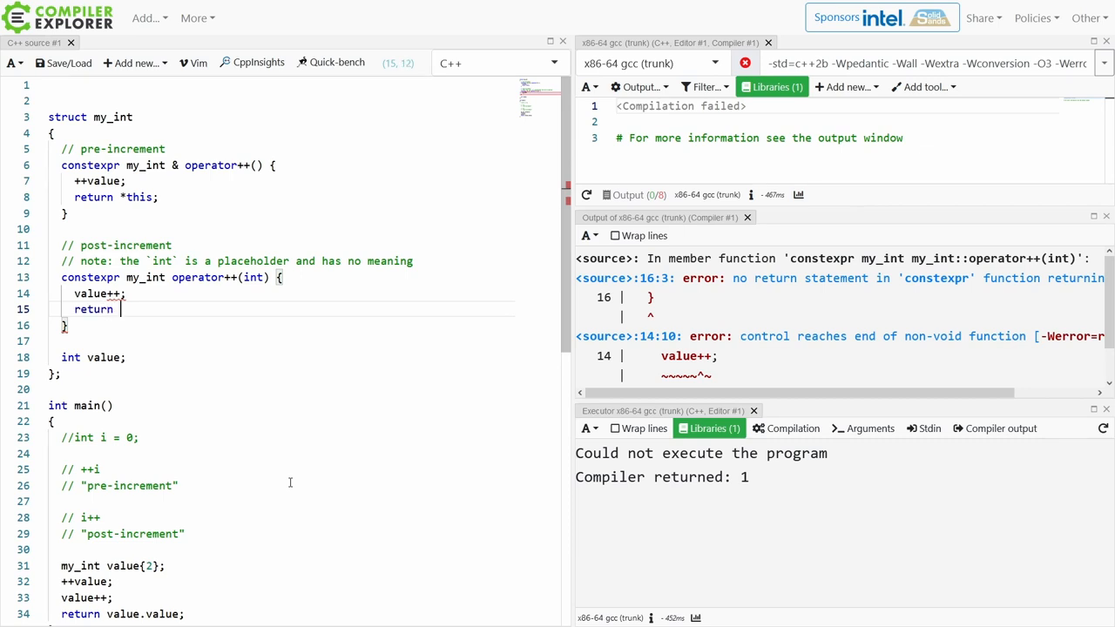
pyautogui.write('this;')
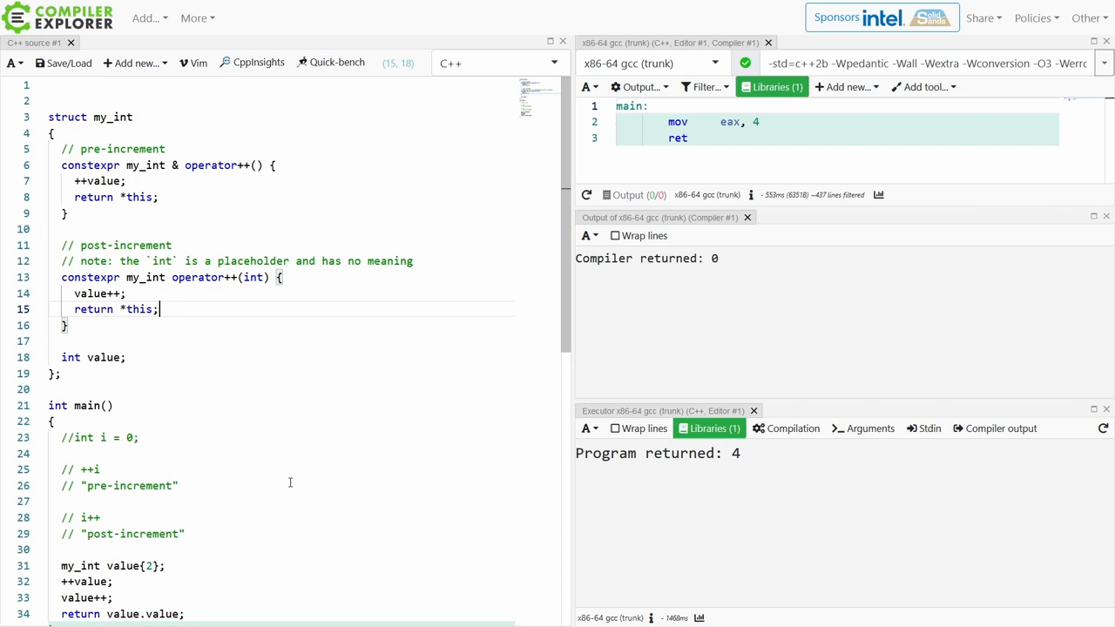
# Save const auto previous = *this; before value++, return previous, and begin a for loop in main.
pyautogui.click(126, 293)
pyautogui.write('auto')
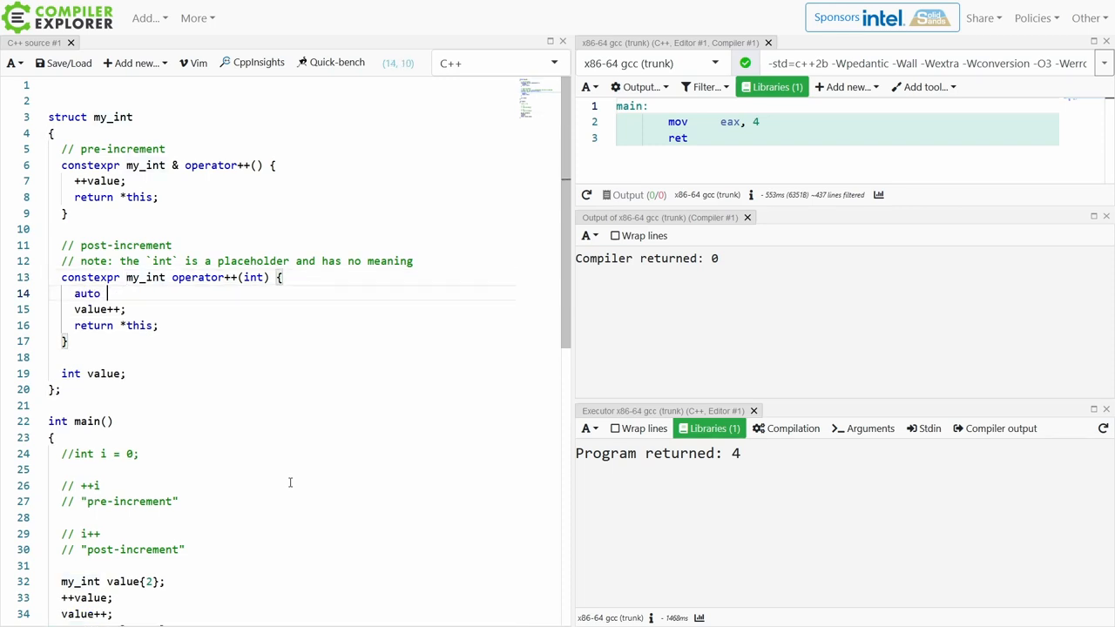
pyautogui.write('previous = *this')
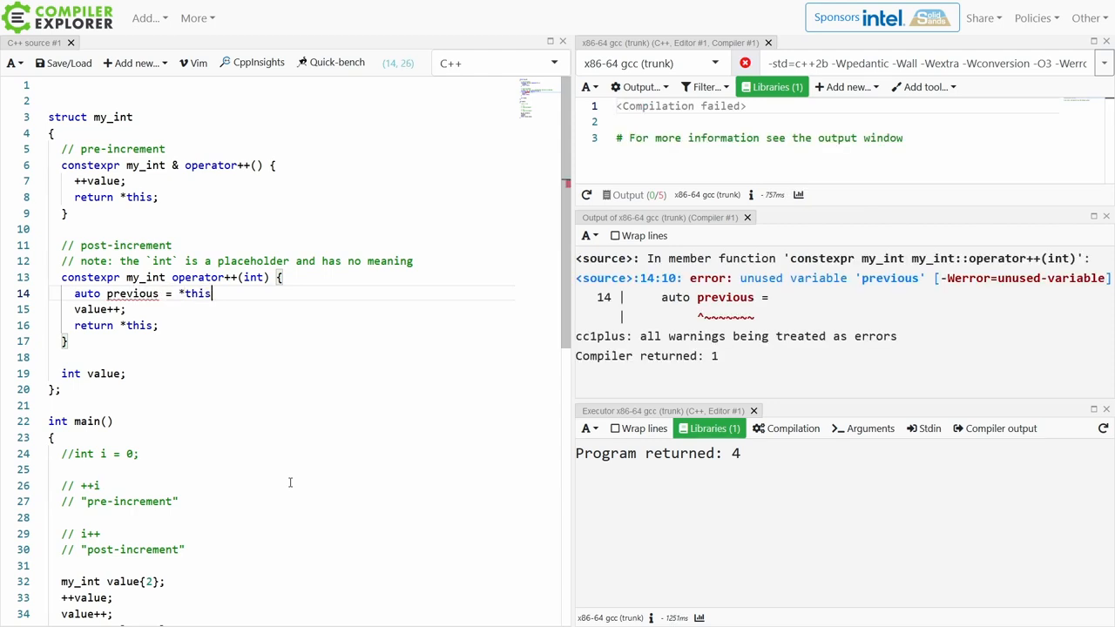
pyautogui.write('const')
pyautogui.write('return')
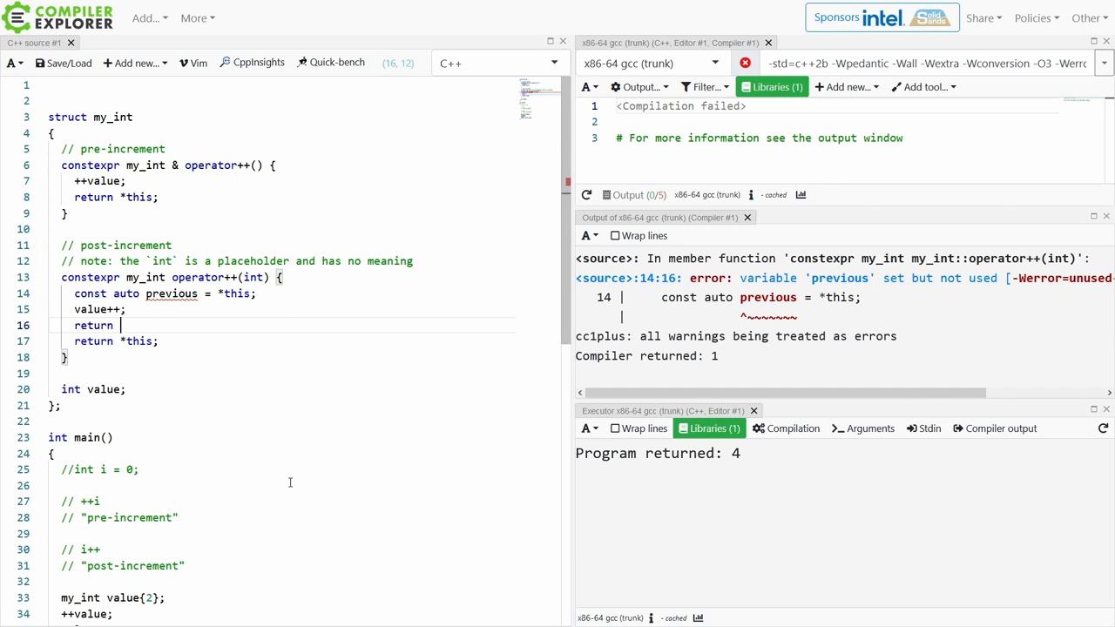
pyautogui.write('previous;')
pyautogui.click(280, 580)
pyautogui.write('// increment and return the previous value!!')
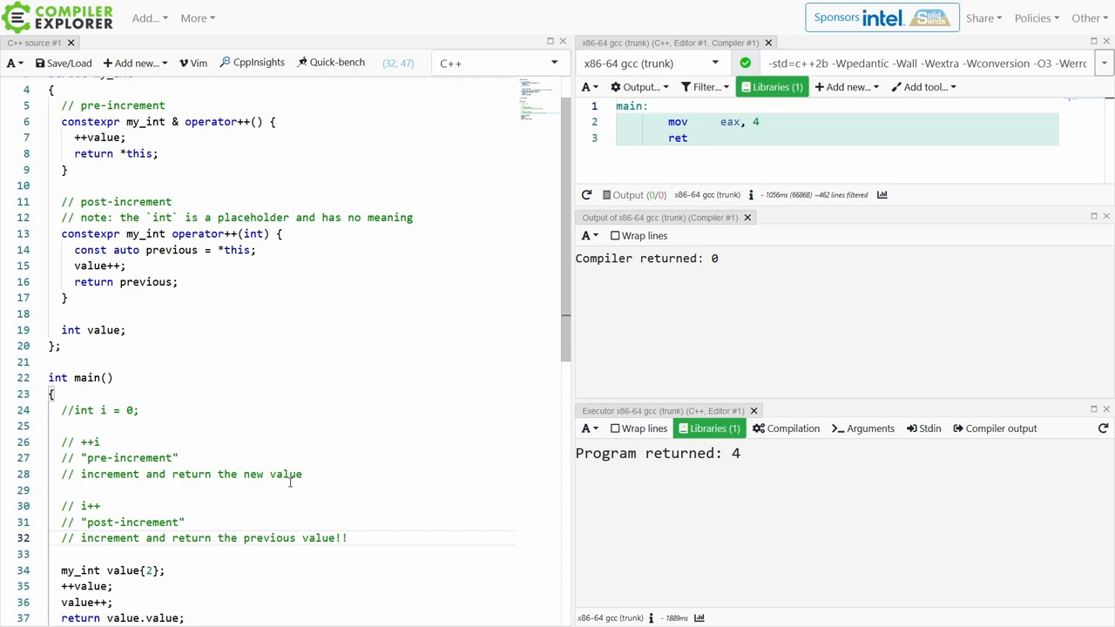
pyautogui.scroll(-3)
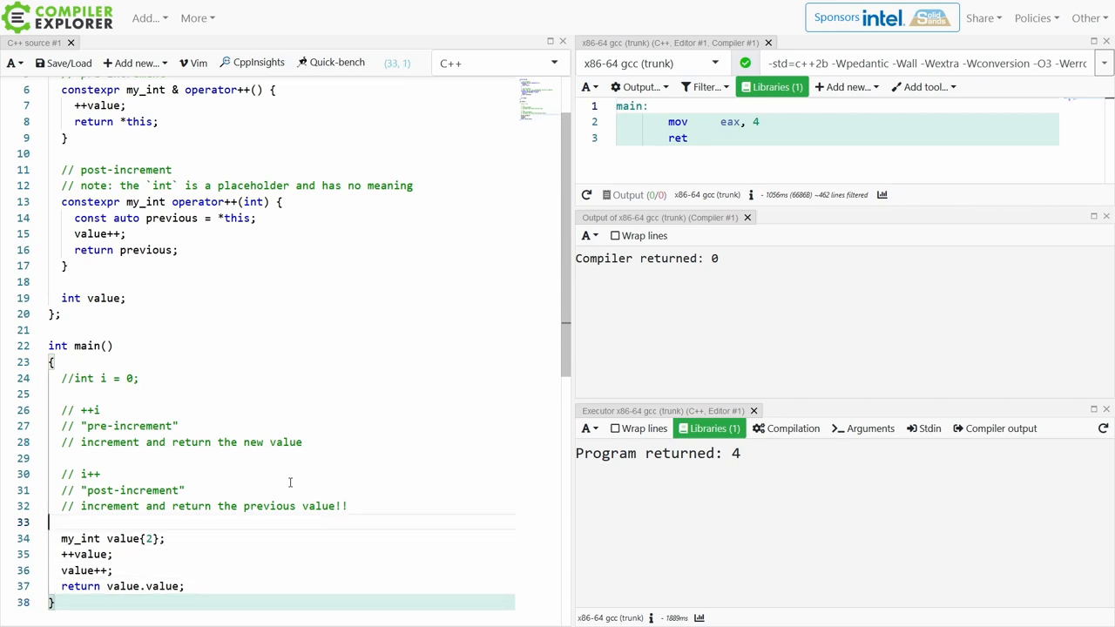
pyautogui.write('for )')
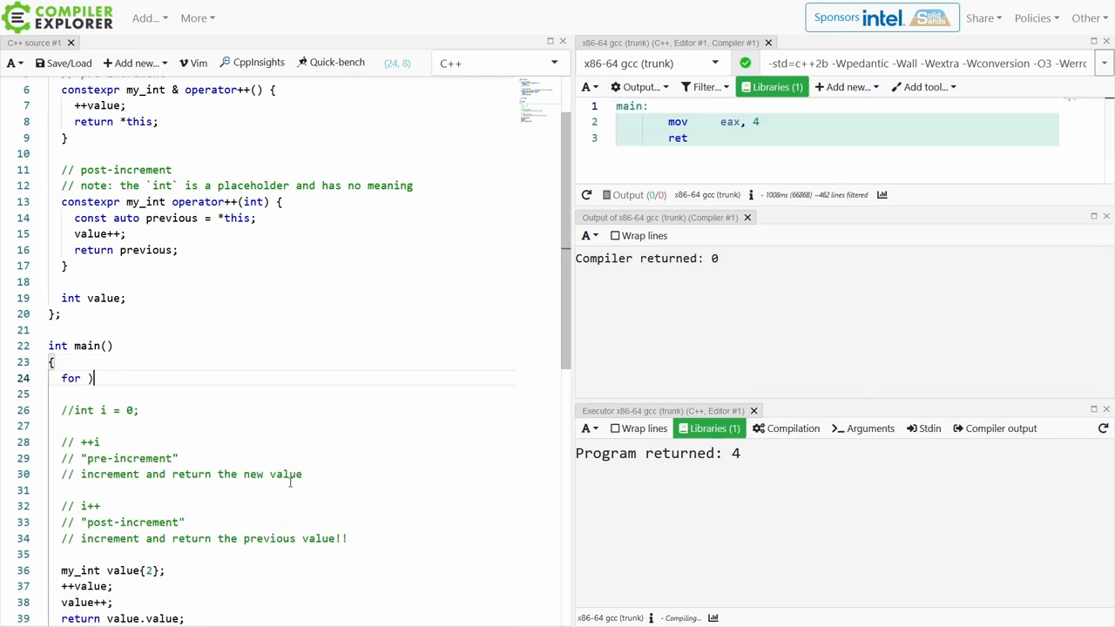
# Write for (int i = 0; i < 32; ++i) { // do something } at the top of main.
pyautogui.write('(int i = 0; i < 32; i++')
pyautogui.write('// do something')
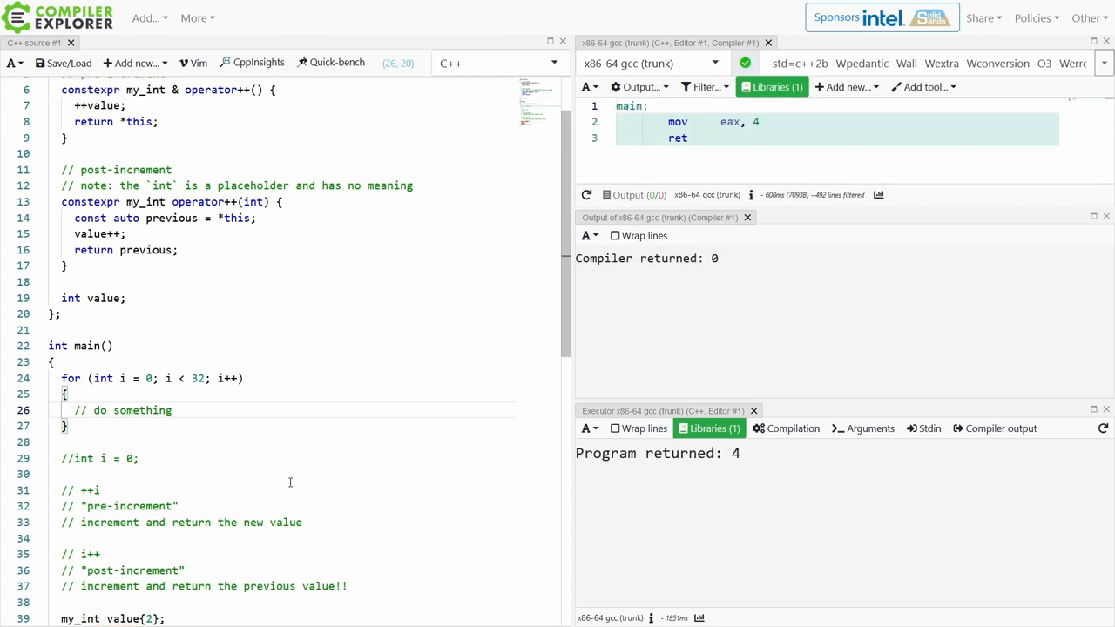
pyautogui.click(216, 378)
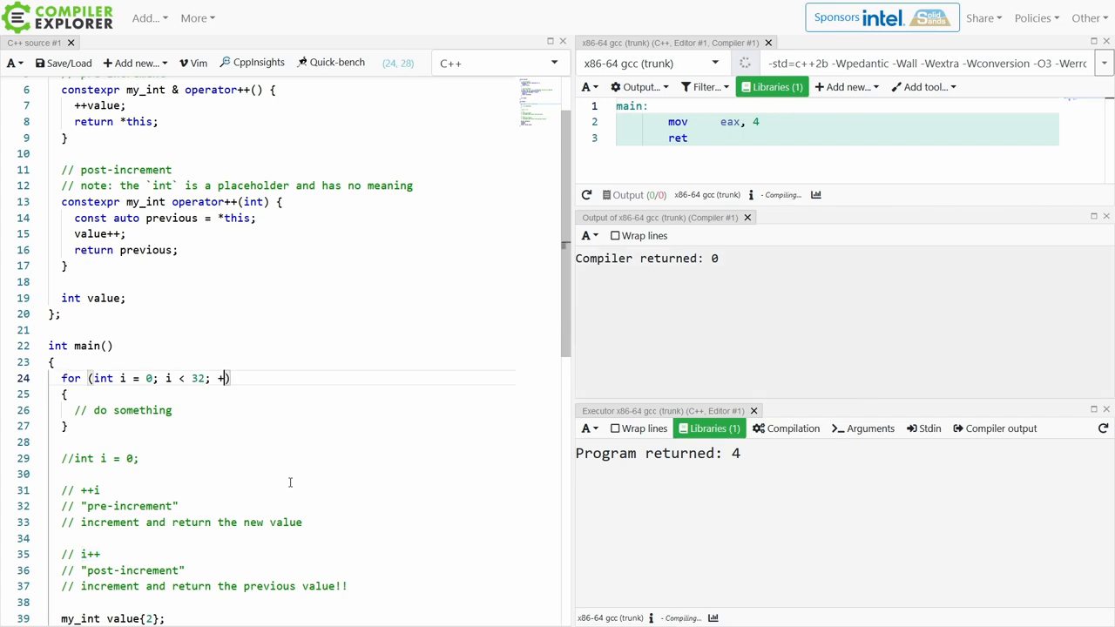
pyautogui.write('+i')
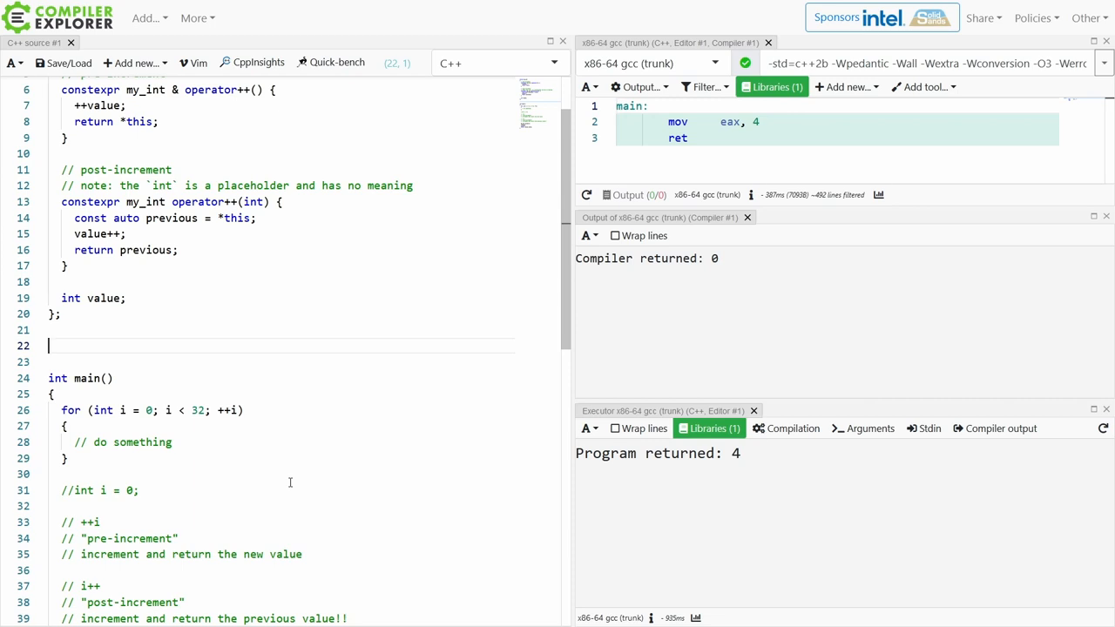
# Include <map> and declare an empty void sum_values taking begin and end std::map<int, int>::const_iterators.
pyautogui.scroll(3)
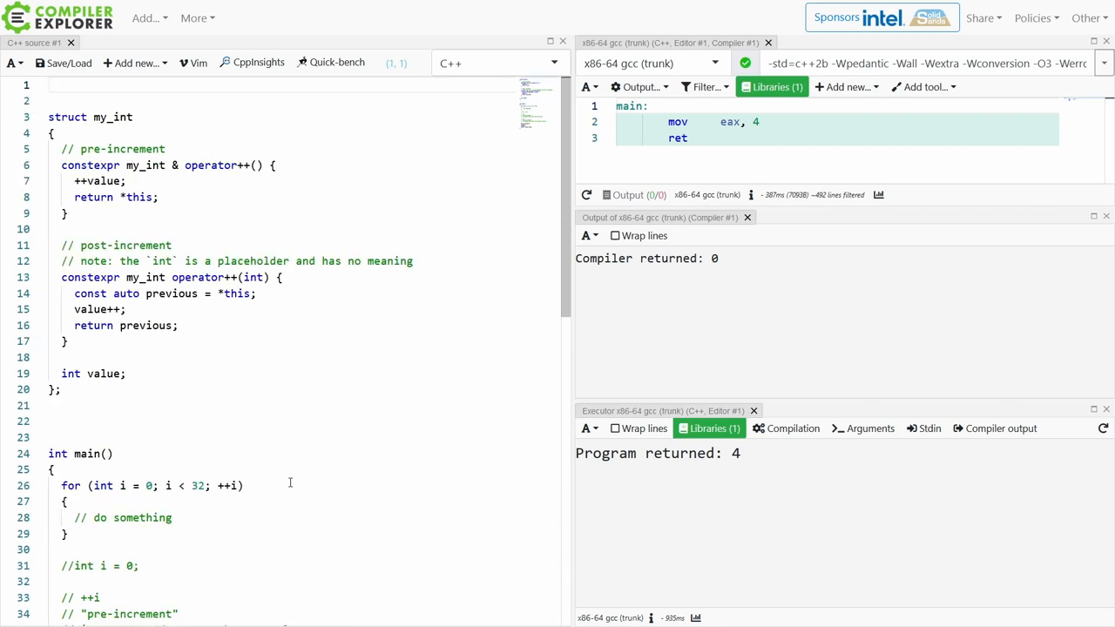
pyautogui.write('void')
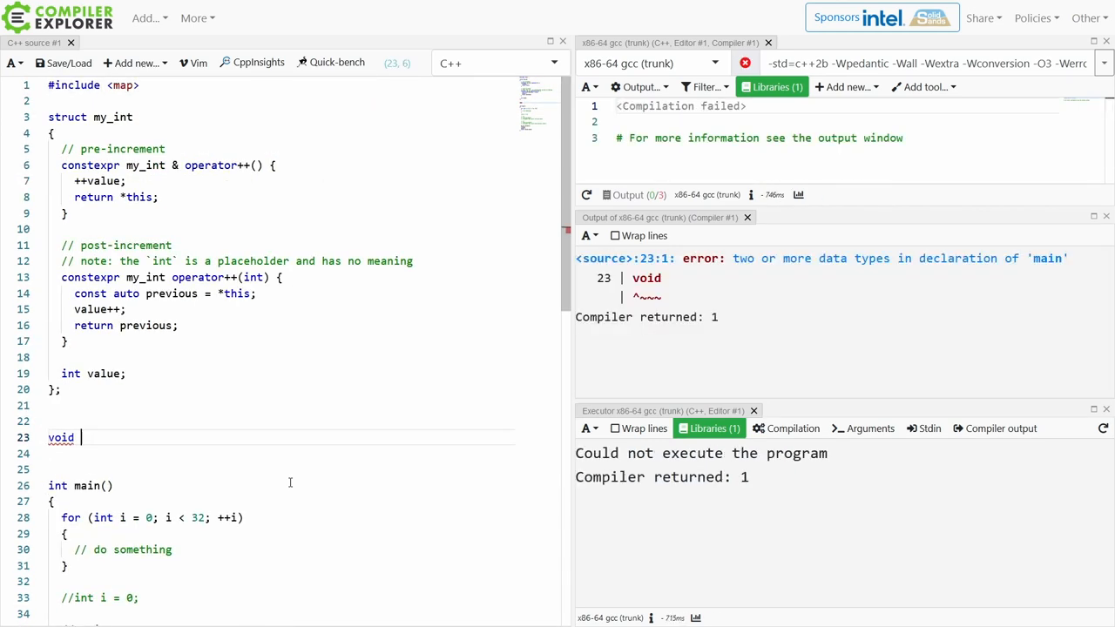
pyautogui.write('sum_v')
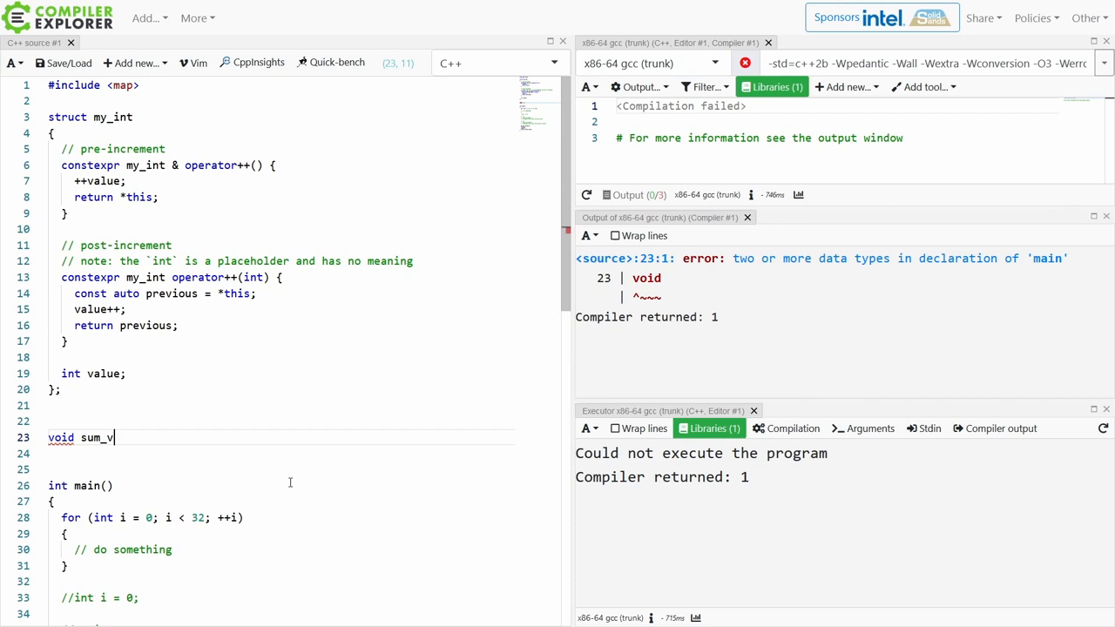
pyautogui.write('alues(std::map<int, int>::const_iterator begin,')
pyautogui.write('std::map<int, int>::const_iterator end)')
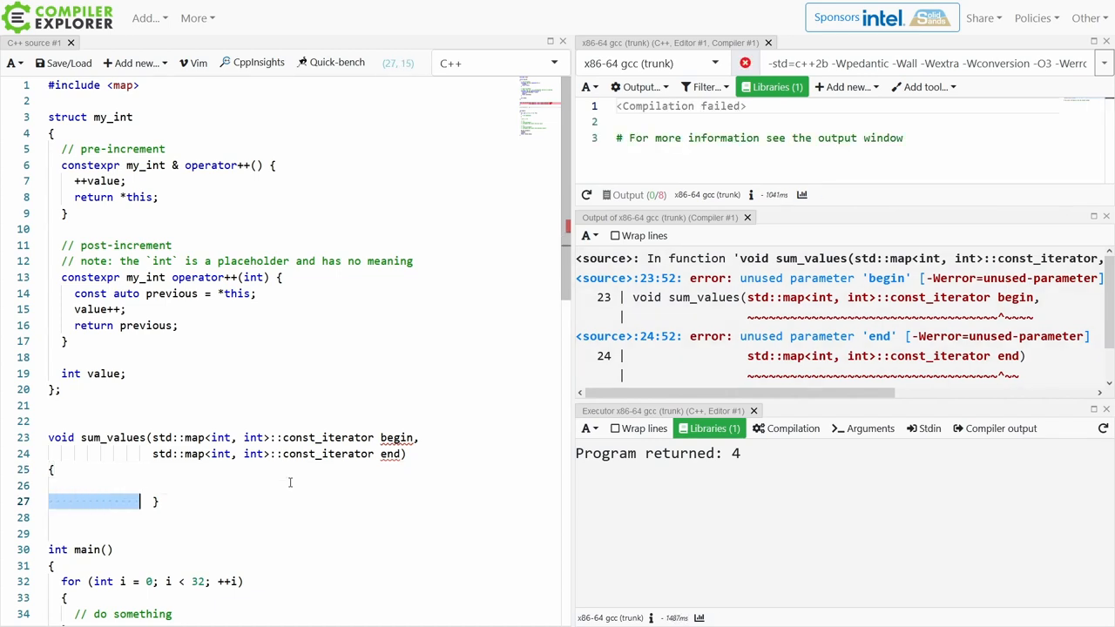
pyautogui.press('Delete')
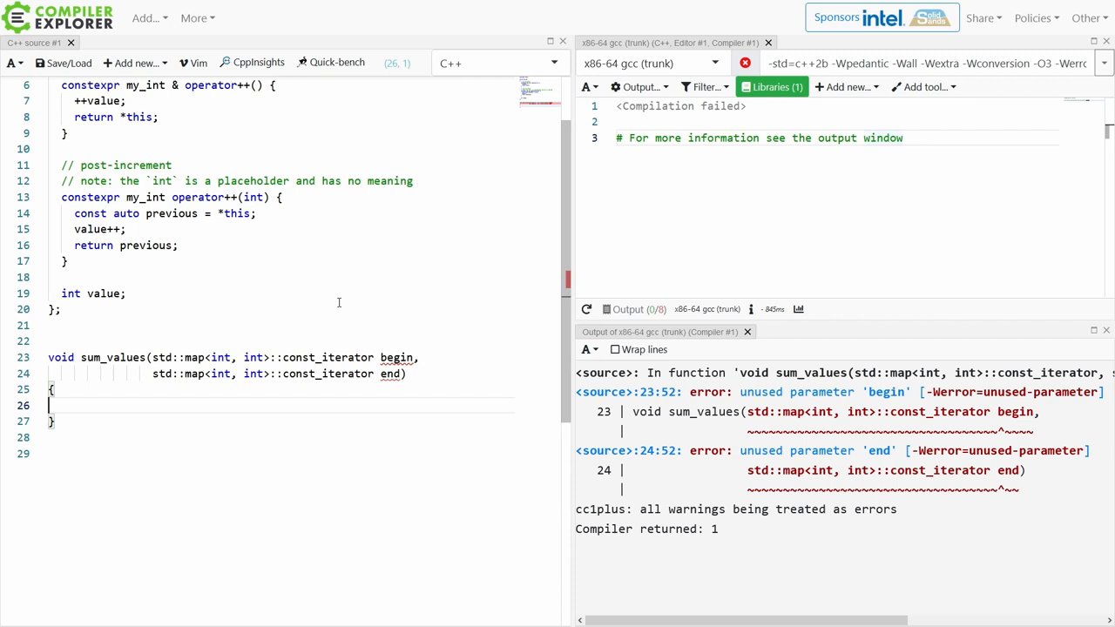
# Give sum_values a while (begin != end) loop in its body.
pyautogui.write('while (begin != end')
pyautogui.write('int')
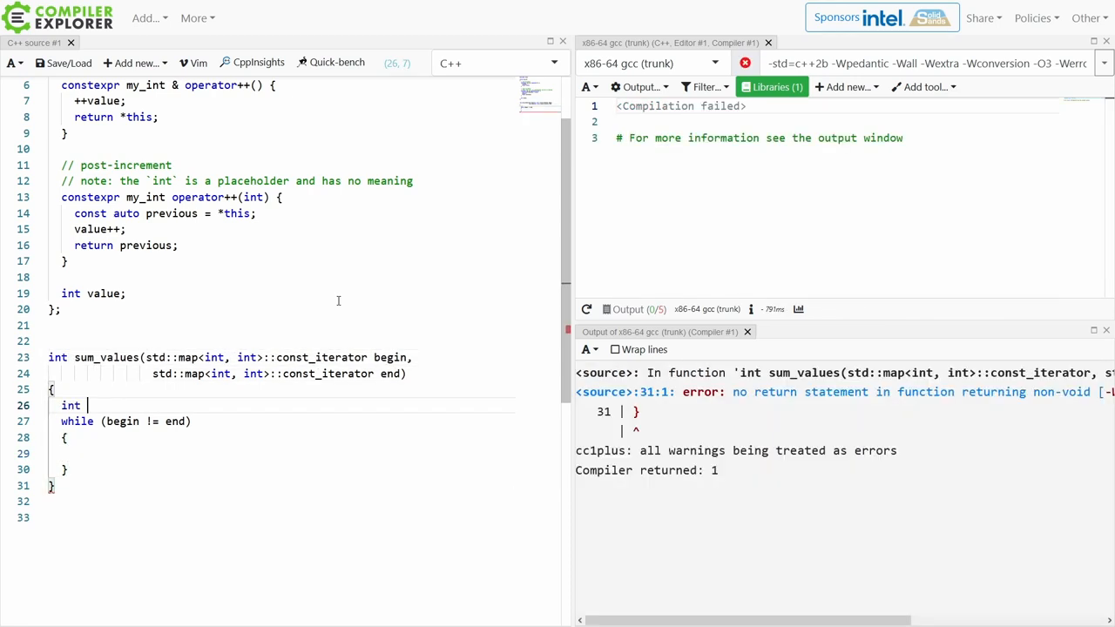
# Declare int result = 0;, accumulate result += begin->second; in the loop, and return result;.
pyautogui.write('result = 0;')
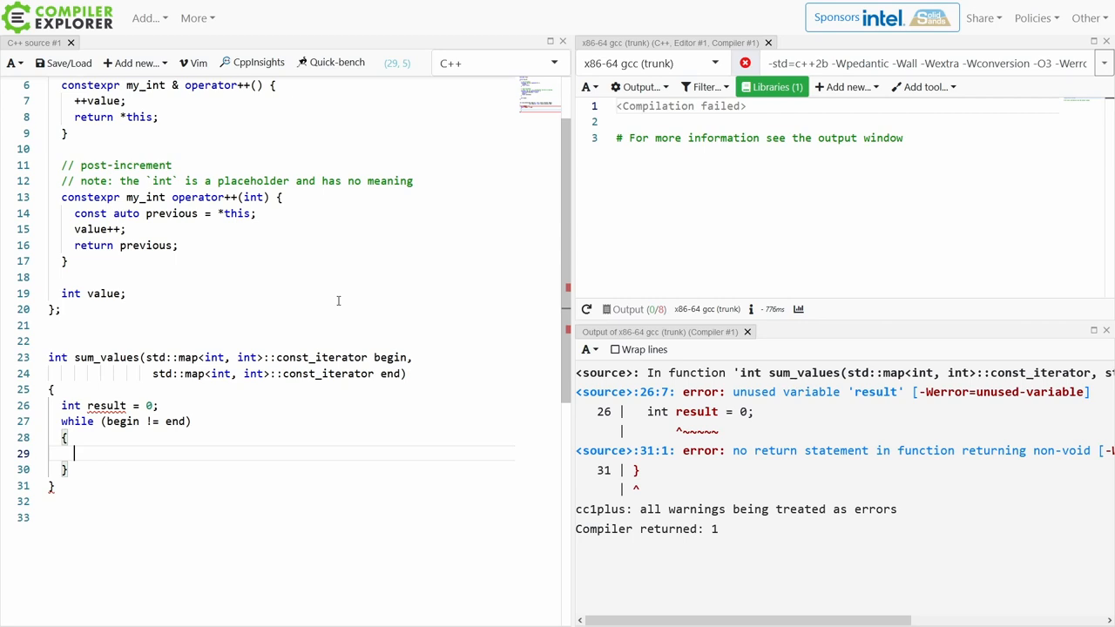
pyautogui.write('result +=')
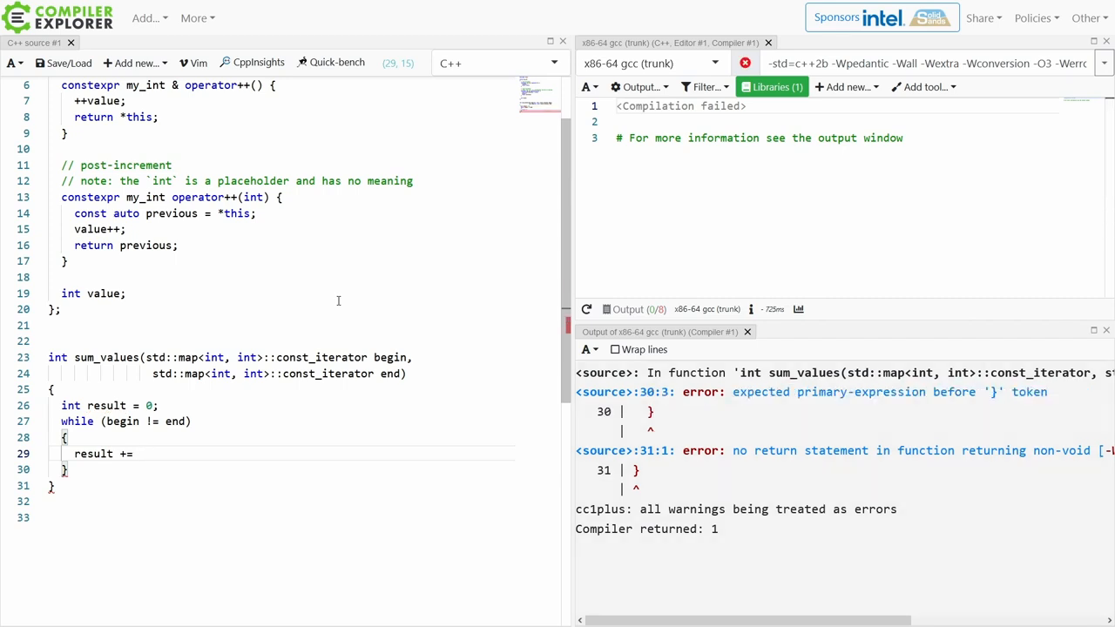
pyautogui.write('begin.second;')
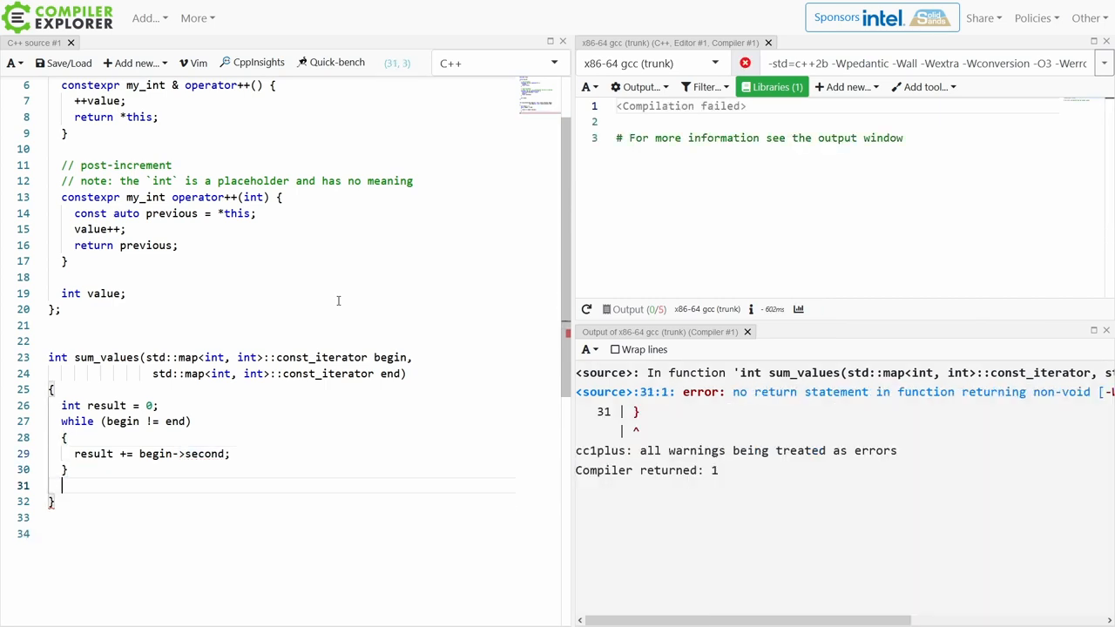
pyautogui.write('return result;')
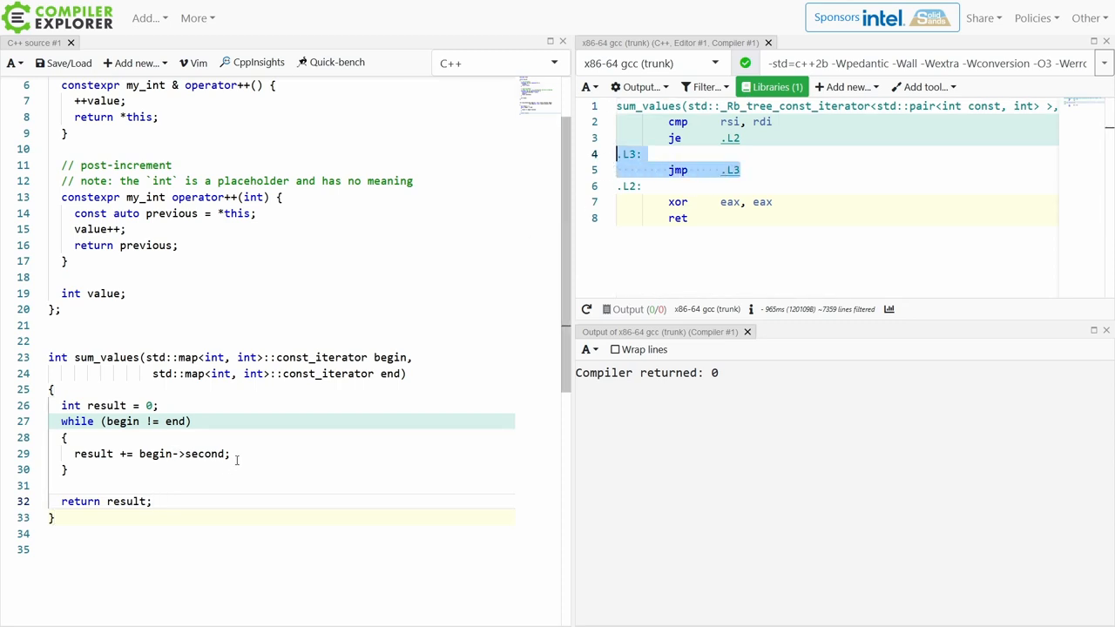
# Add ++begin; after the accumulation line, then select the ++ to strip it back to begin;.
pyautogui.press('Enter')
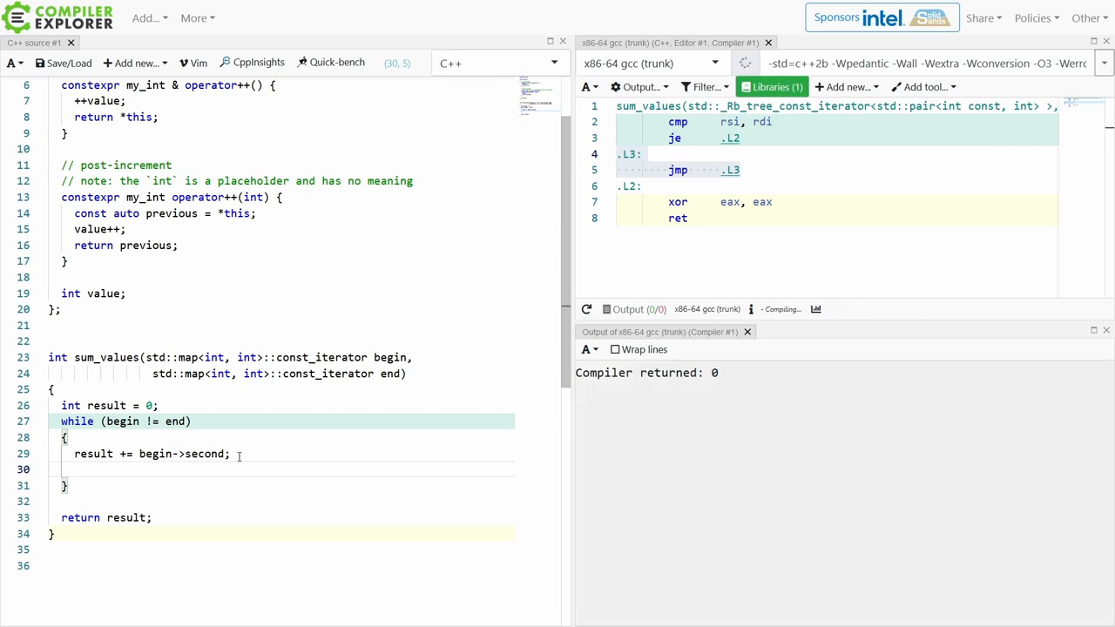
pyautogui.write('++b')
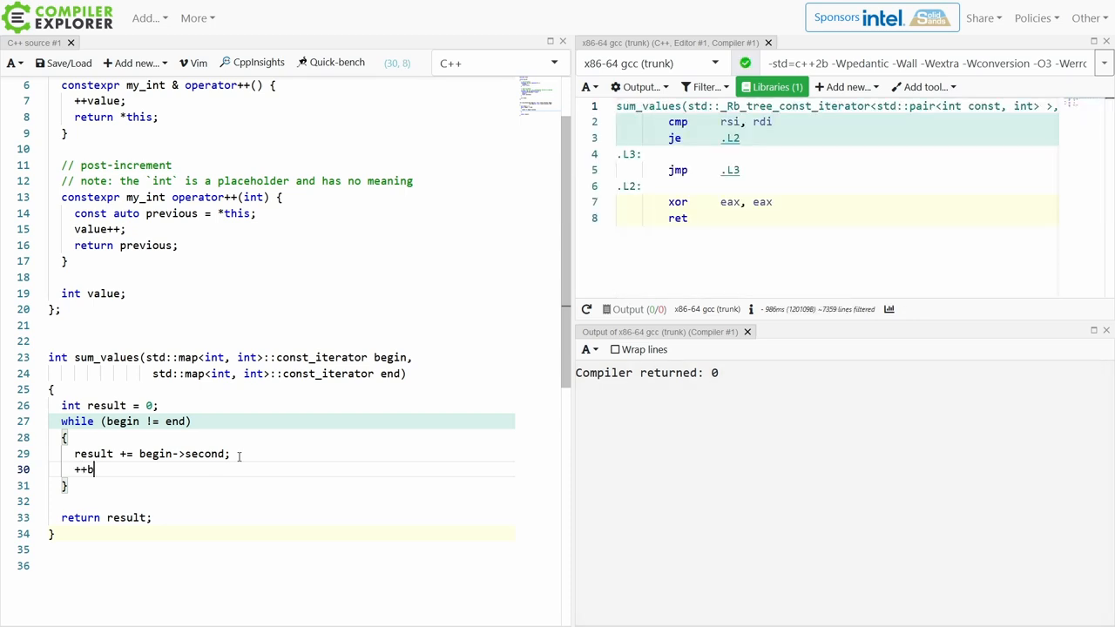
pyautogui.write('egin;')
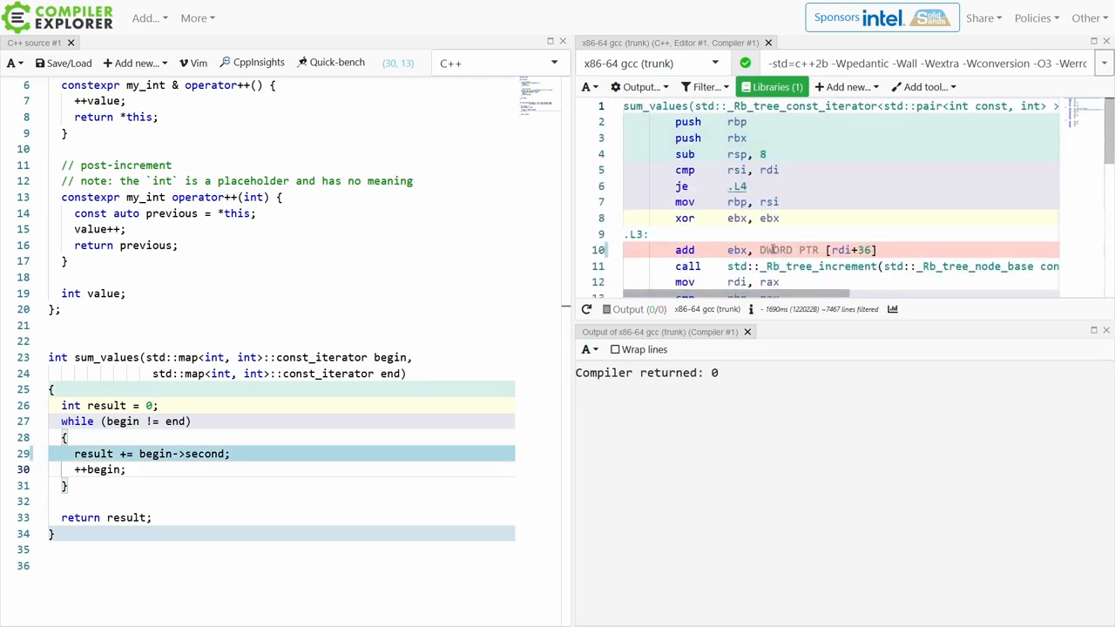
pyautogui.doubleClick(819, 265)
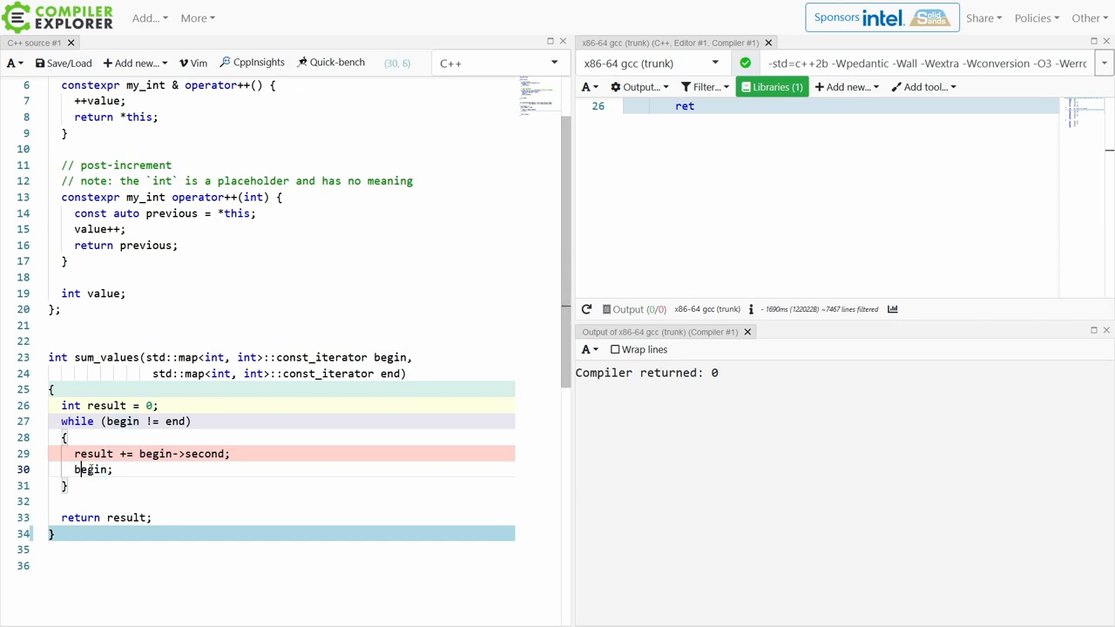
# Make the loop step read begin++; so it compiles and returns 0.
pyautogui.write('++')
pyautogui.click(928, 63)
pyautogui.write('0')
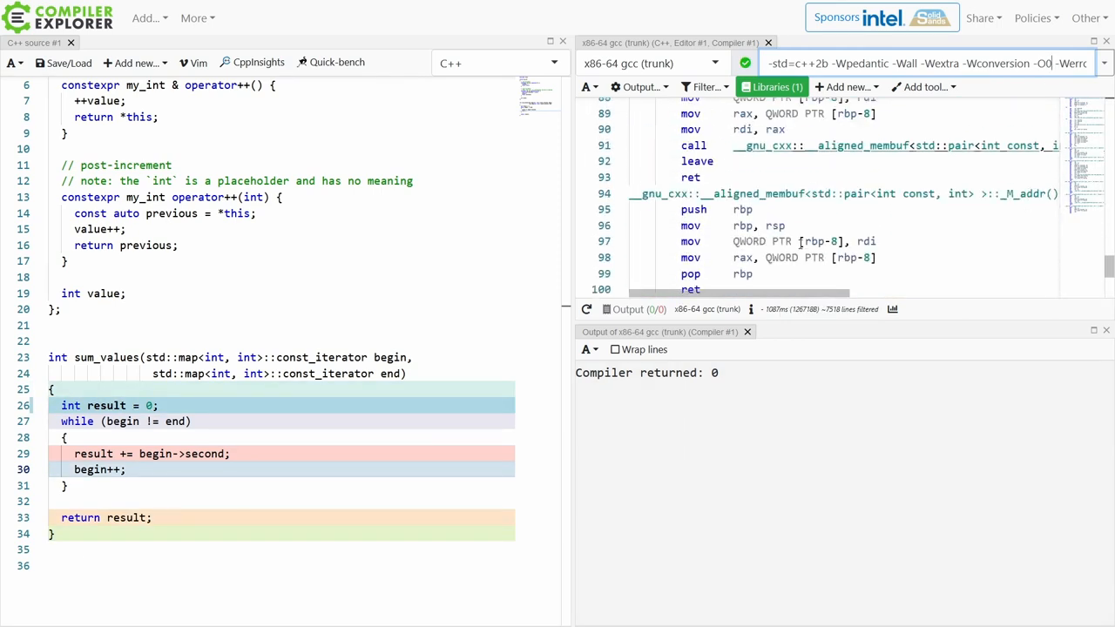
# Restore ++begin;, review the assembly, then switch to the clang pre/post-increment Diff Viewer.
pyautogui.write('++begin;')
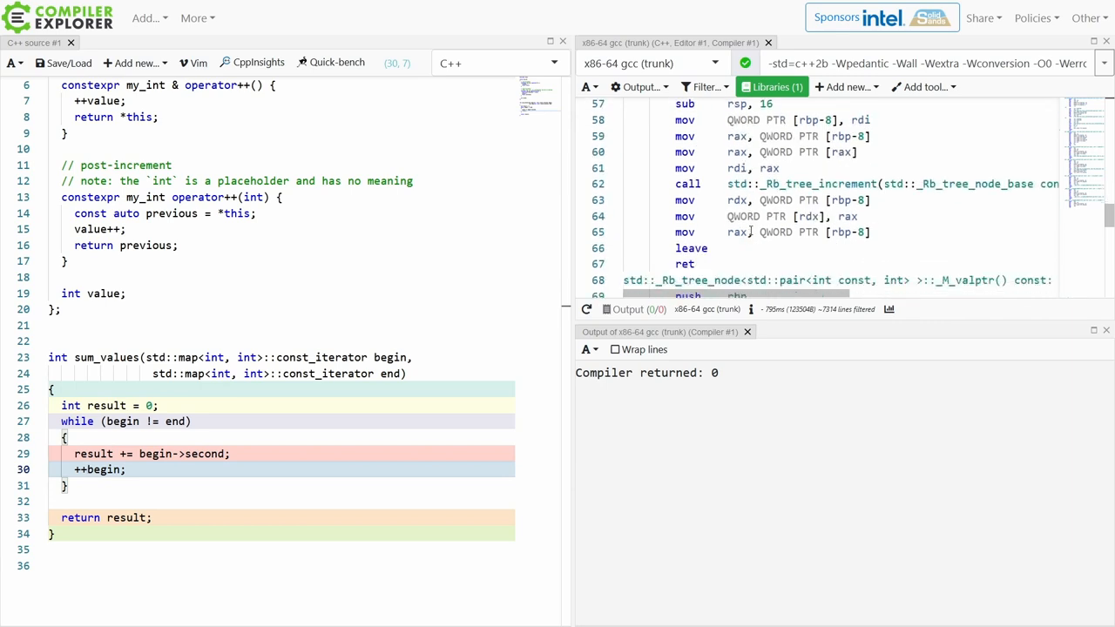
pyautogui.scroll(-3)
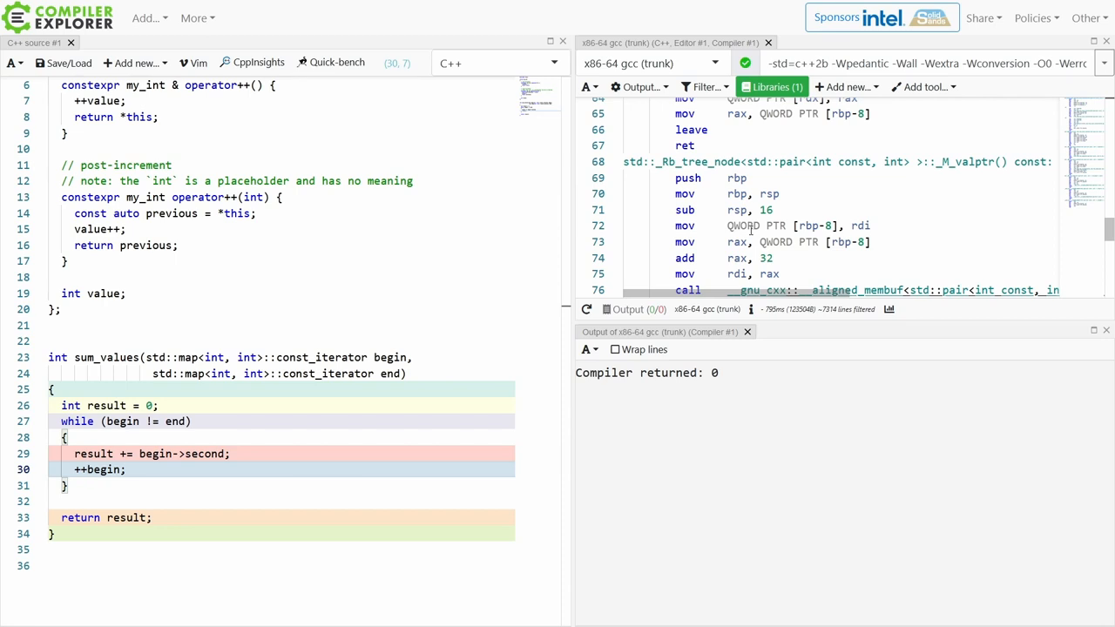
pyautogui.click(86, 471)
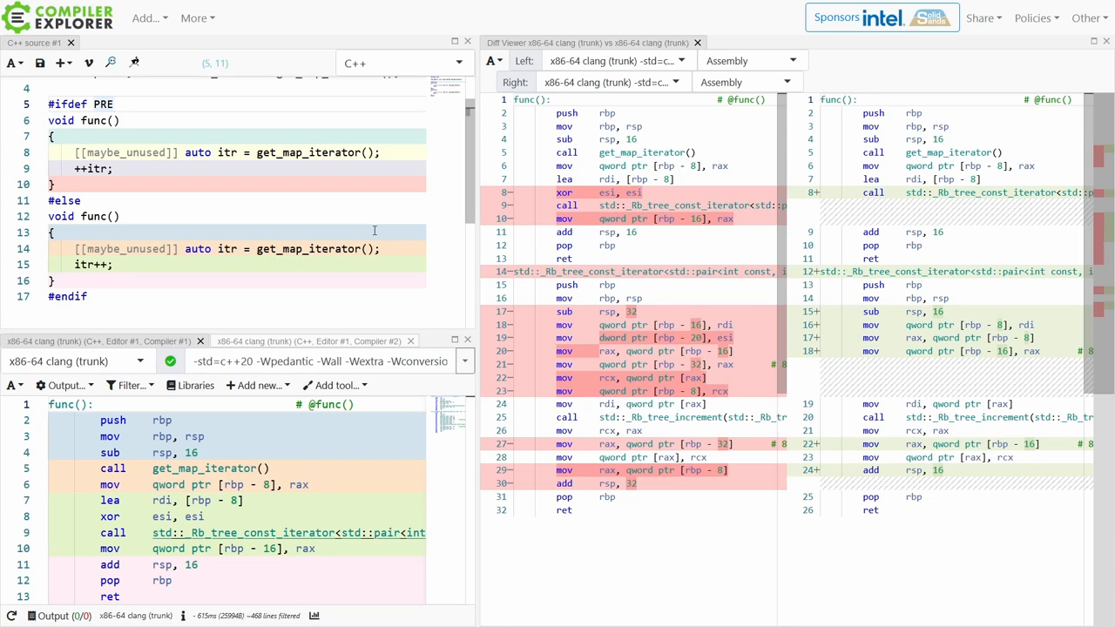
pyautogui.moveTo(277, 206)
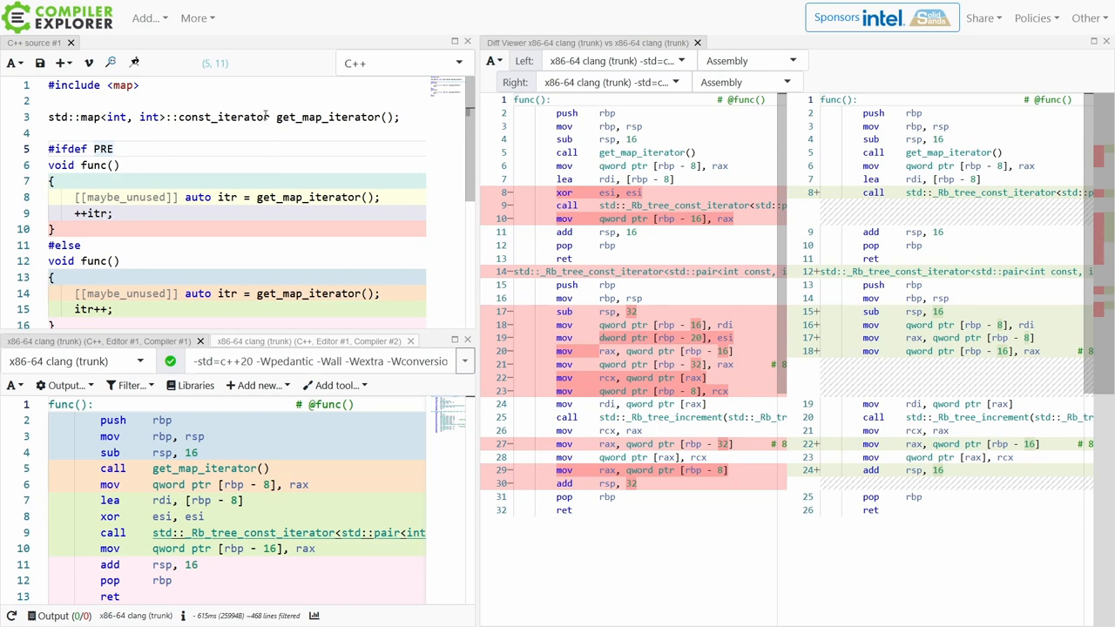
# Highlight the assembly generated for the itr++ line in the diff view.
pyautogui.click(338, 132)
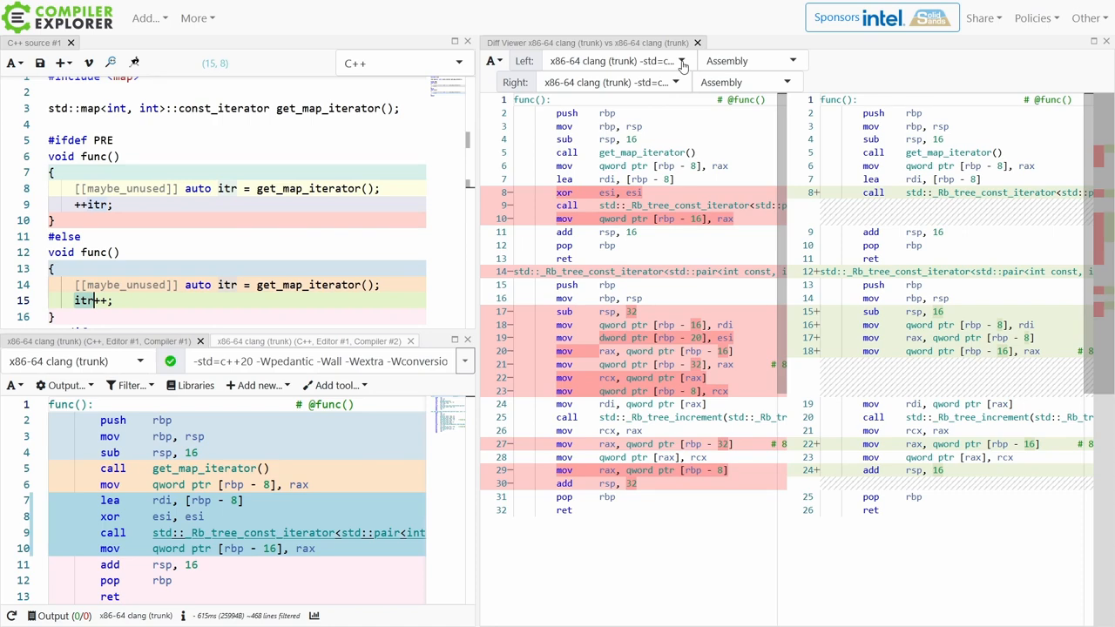
pyautogui.click(683, 60)
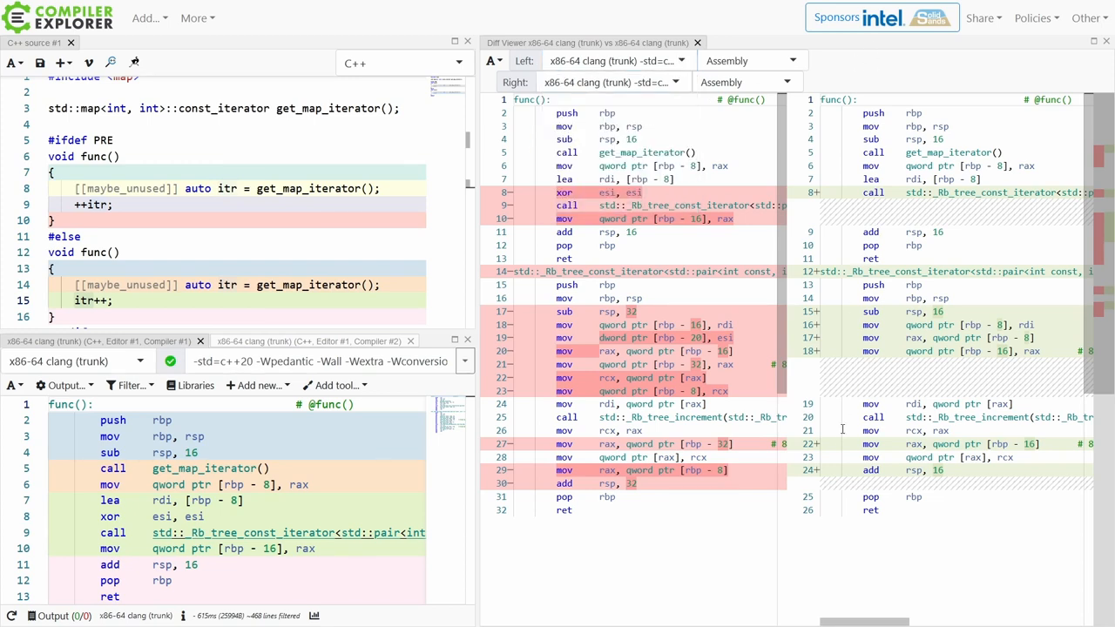
pyautogui.moveTo(840, 439)
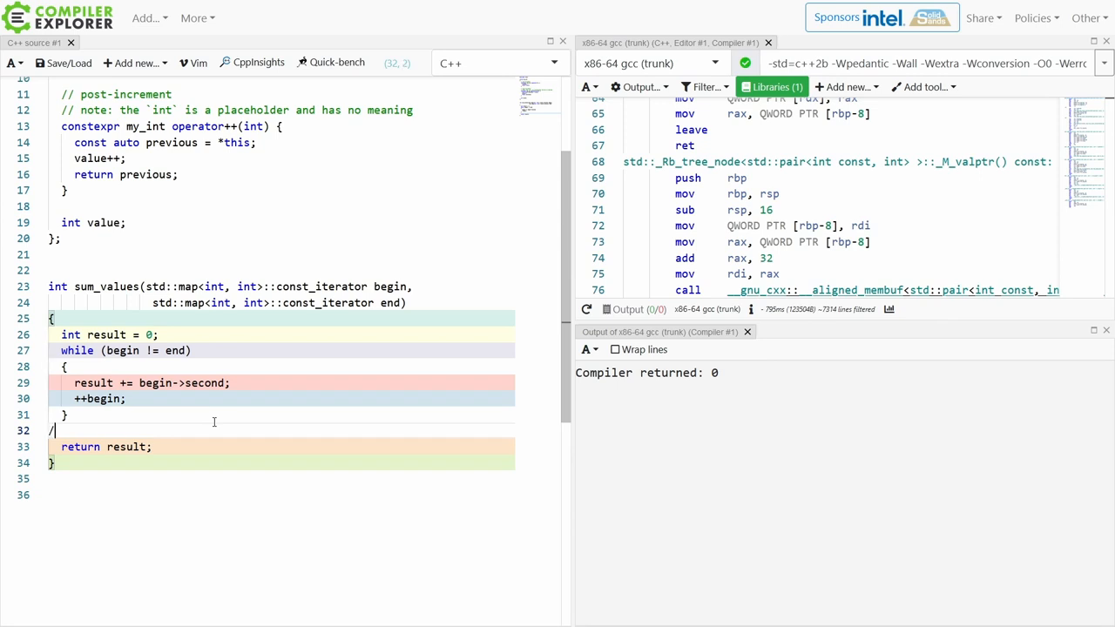
# Add comments: ++i = increment and return new result, // no questions to ask, we're just incrementing.
pyautogui.write('/ ++i = increment and return new result')
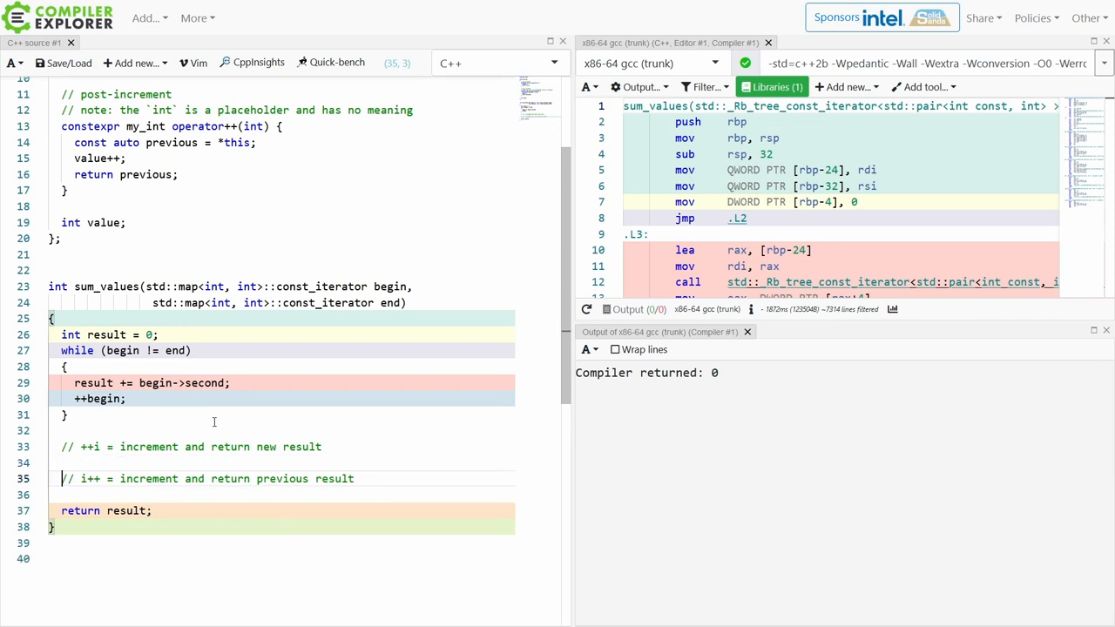
pyautogui.write('//')
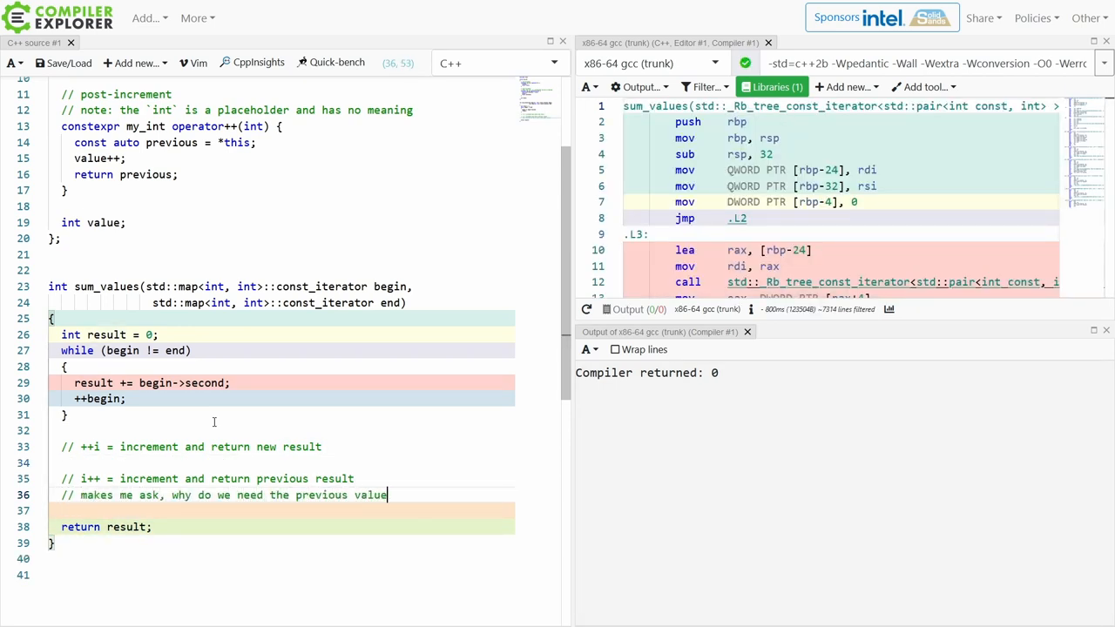
pyautogui.write('?')
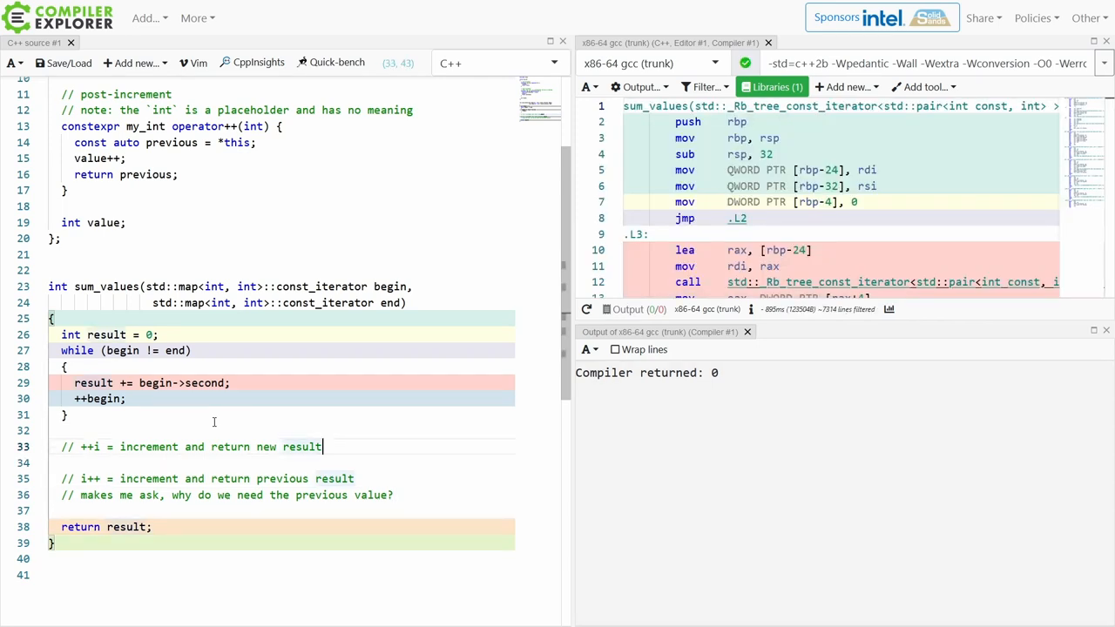
pyautogui.write("// no questions to ask, we're just increm")
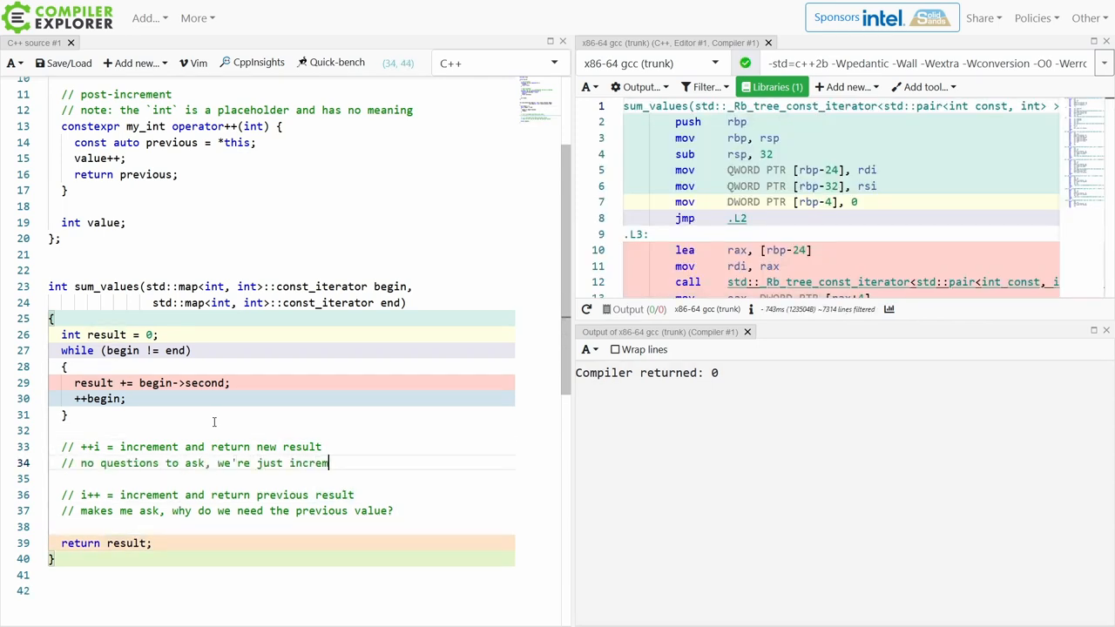
pyautogui.write('enting')
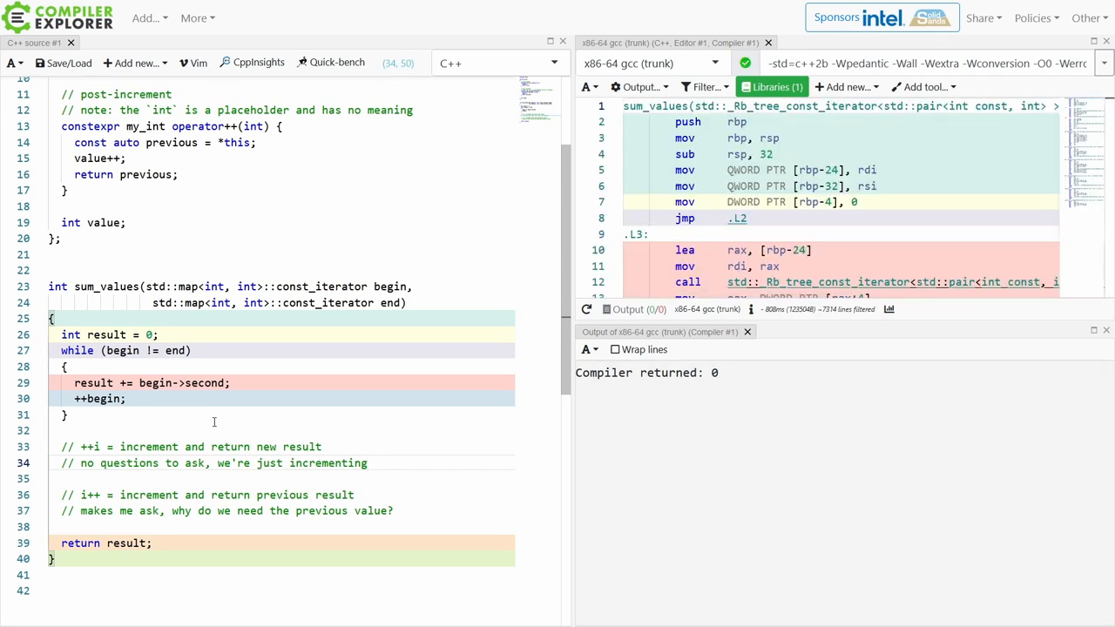
pyautogui.click(368, 463)
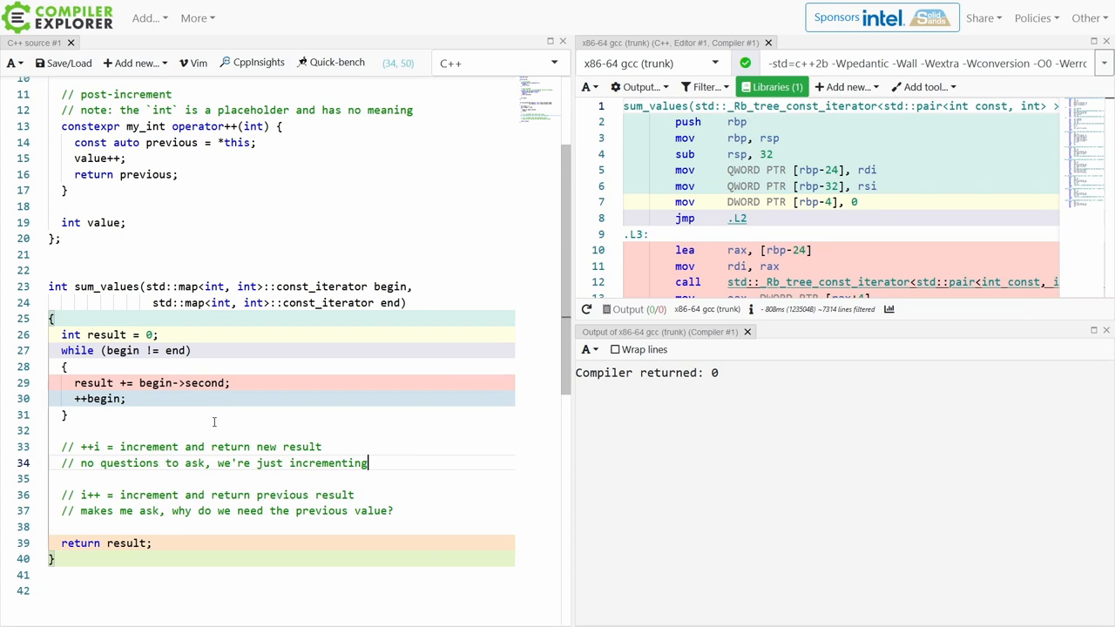